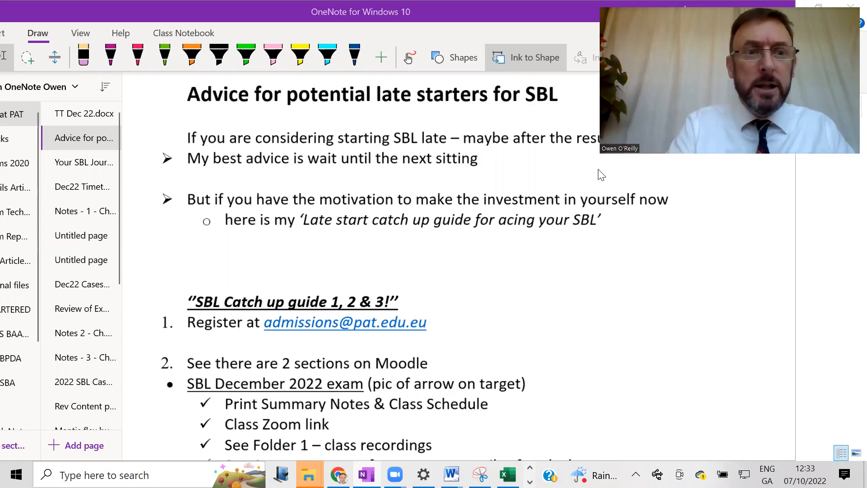
Highlight September and dates 19, 26 and 17 yellow on the TT Dec 22 timetable, then return to Advice
{"action": "left_click", "coordinate": [84, 114]}
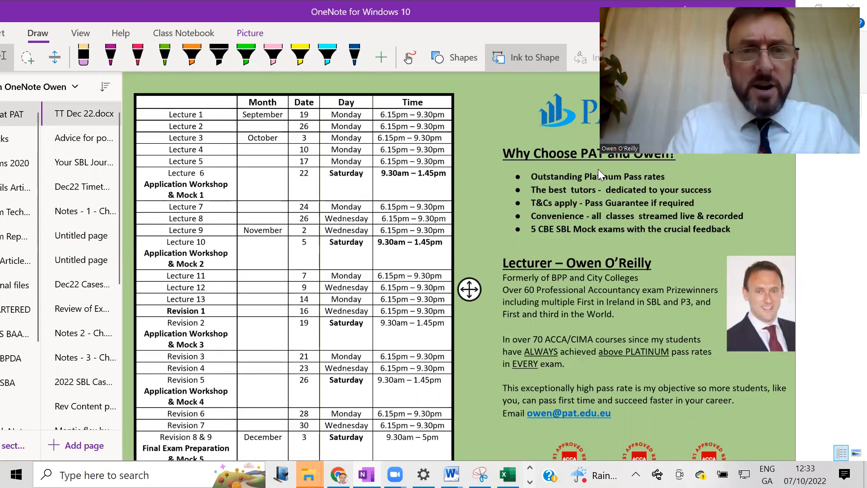
{"action": "left_click", "coordinate": [299, 55]}
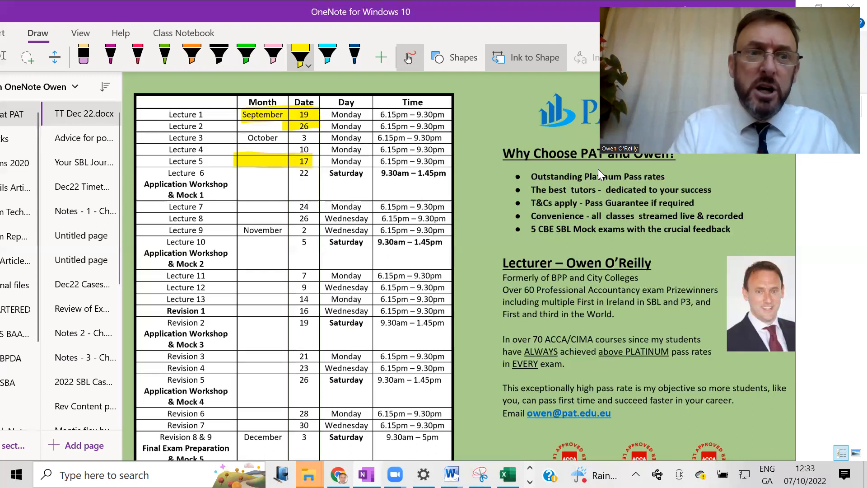
{"action": "left_click", "coordinate": [82, 137]}
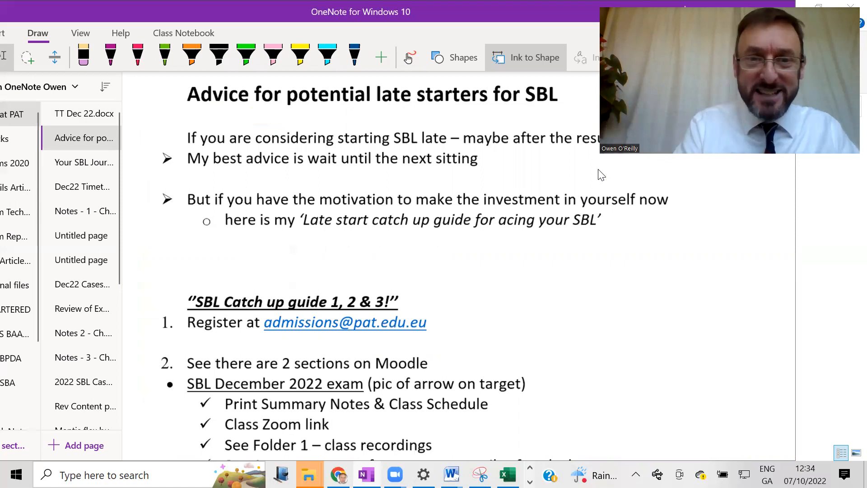
Highlight the key advice phrases yellow and the 'SBL Catch up guide 1, 2 & 3!' heading green
{"action": "left_click", "coordinate": [299, 57]}
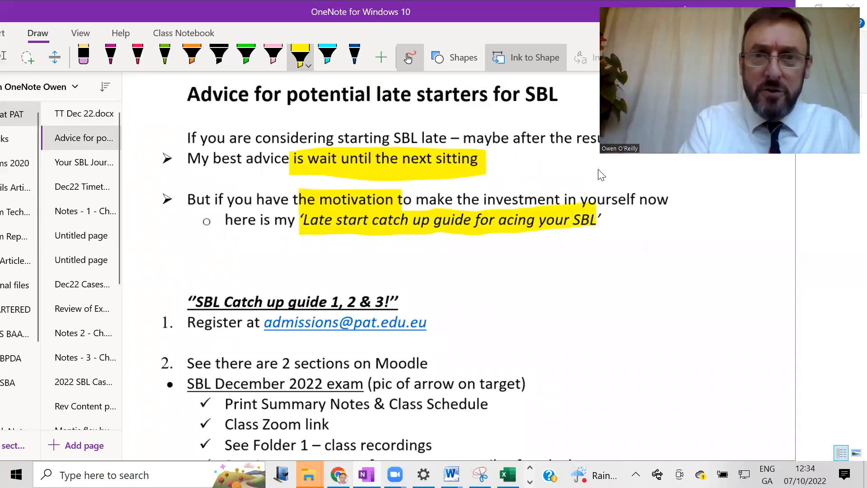
{"action": "scroll", "scroll_direction": "down", "scroll_amount": 3}
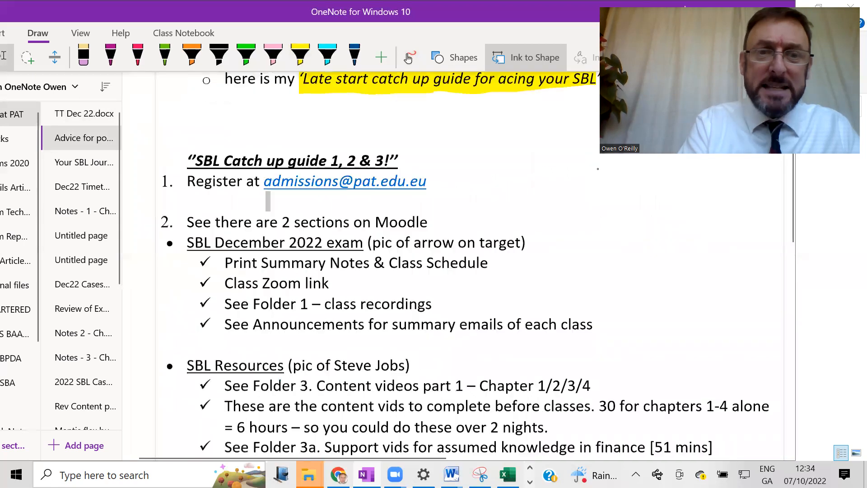
{"action": "scroll", "scroll_direction": "down", "scroll_amount": 3}
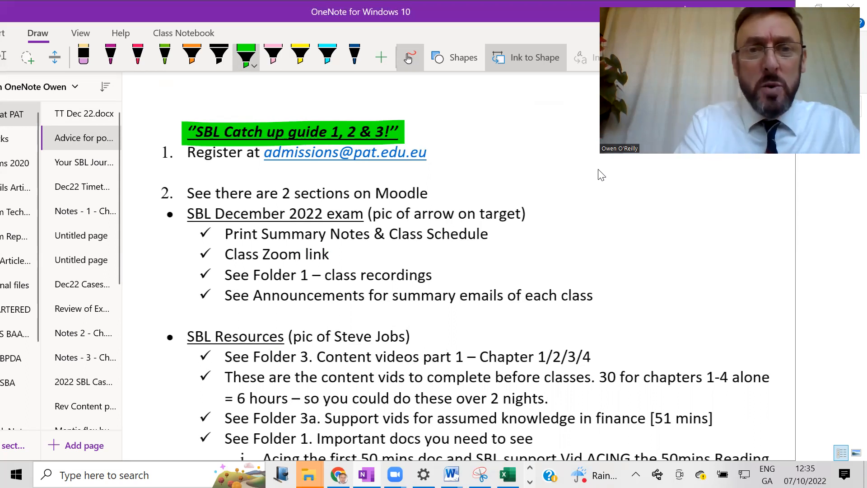
{"action": "left_click", "coordinate": [300, 55]}
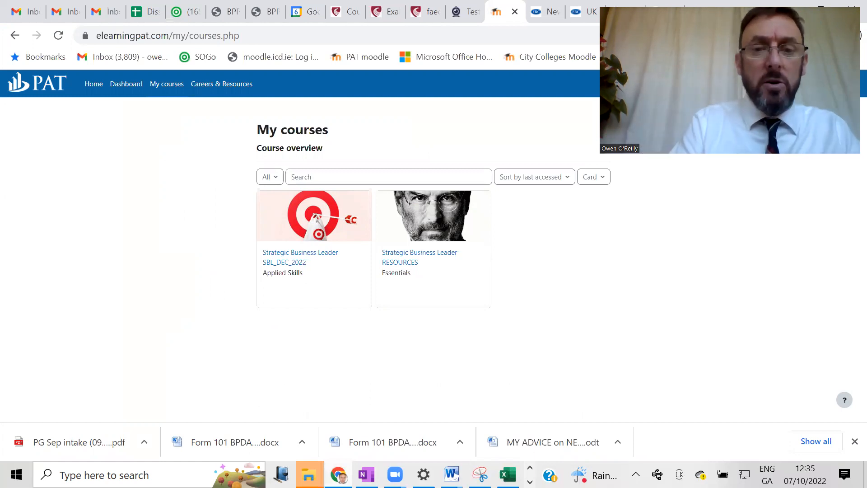
Switch to Moodle's My courses page and enter the Strategic Business Leader SBL_DEC_2022 course
{"action": "left_click", "coordinate": [365, 474]}
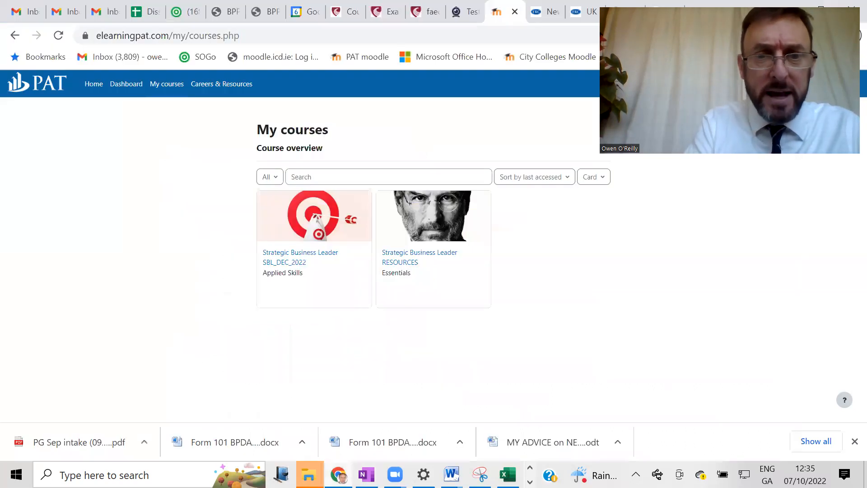
{"action": "left_click", "coordinate": [300, 257]}
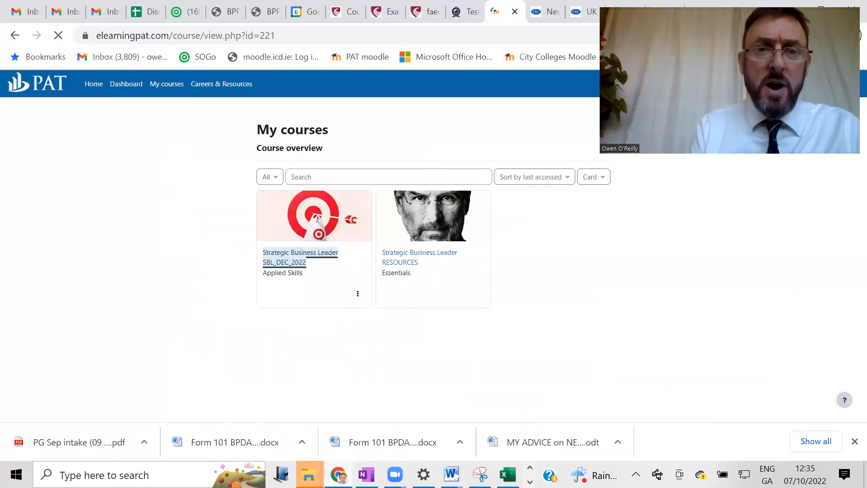
{"action": "left_click", "coordinate": [300, 258]}
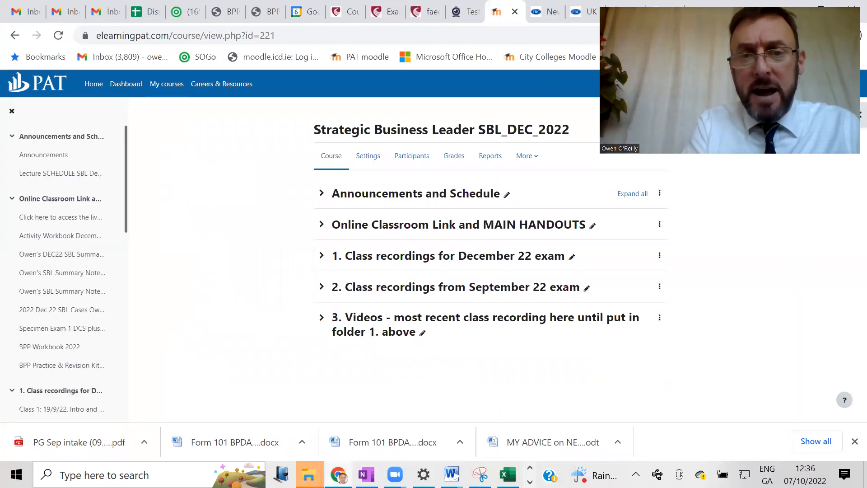
Expand the Online Classroom Link and MAIN HANDOUTS section and browse its files
{"action": "left_click", "coordinate": [321, 225]}
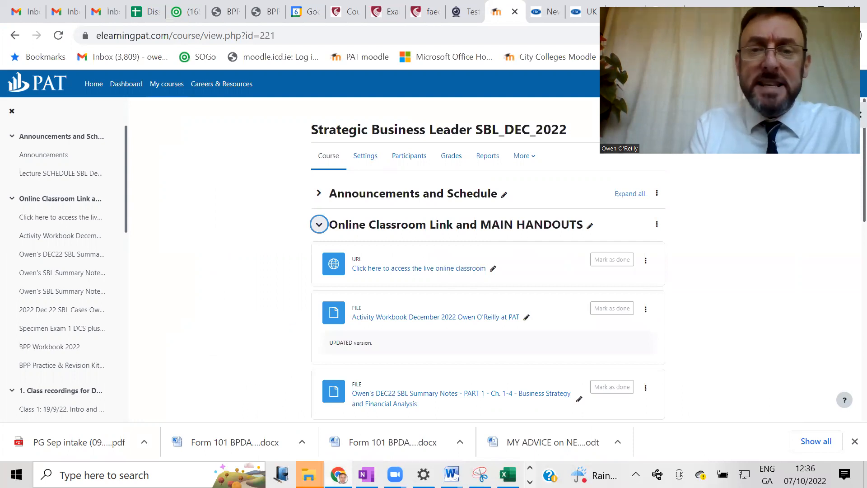
{"action": "scroll", "scroll_direction": "down", "scroll_amount": 3}
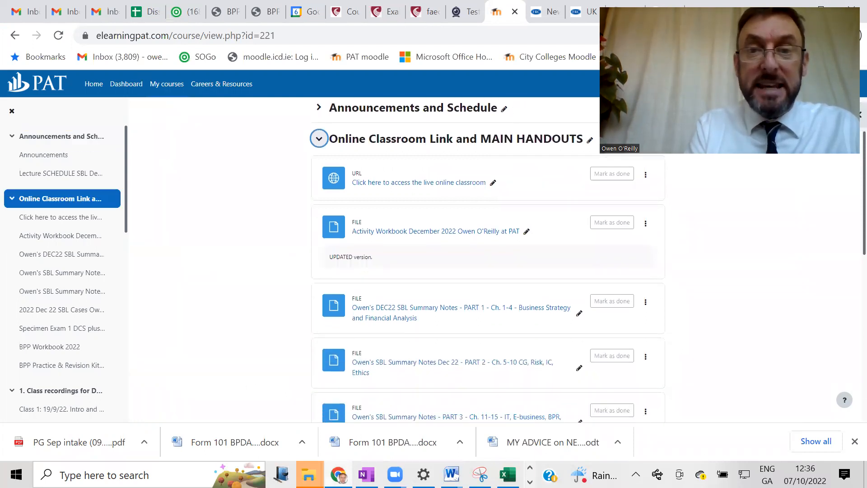
{"action": "scroll", "scroll_direction": "down", "scroll_amount": 3}
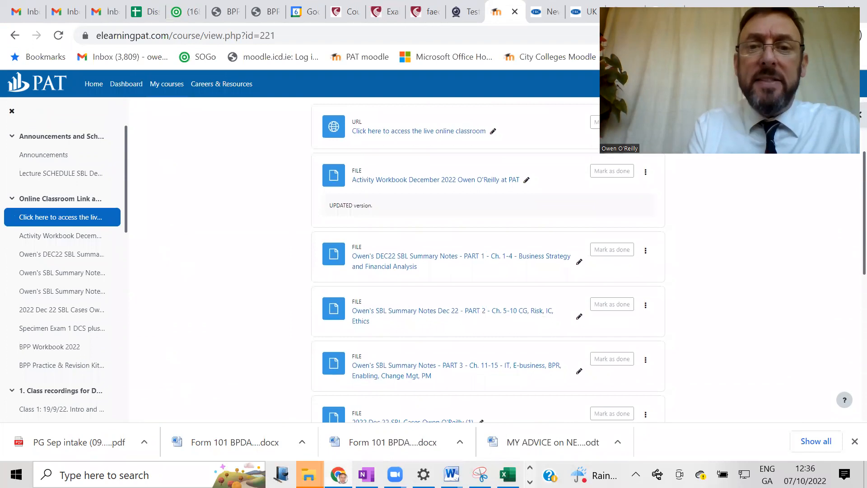
{"action": "scroll", "scroll_direction": "down", "scroll_amount": 3}
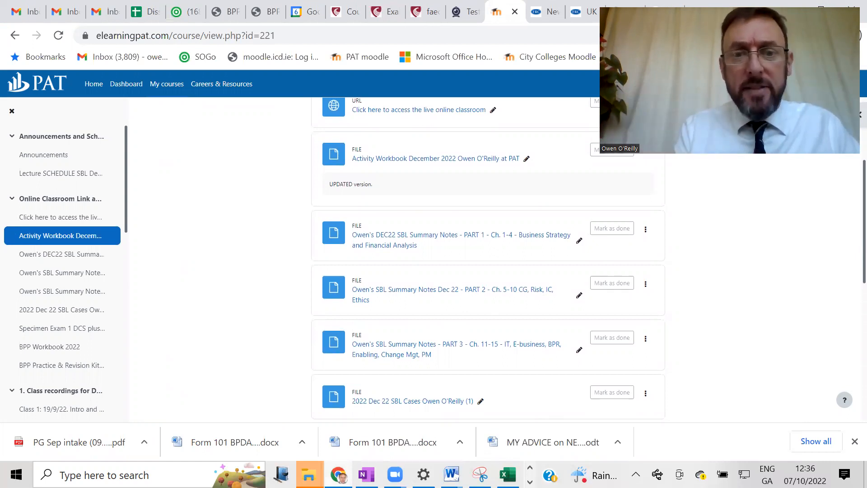
{"action": "scroll", "scroll_direction": "down", "scroll_amount": 3}
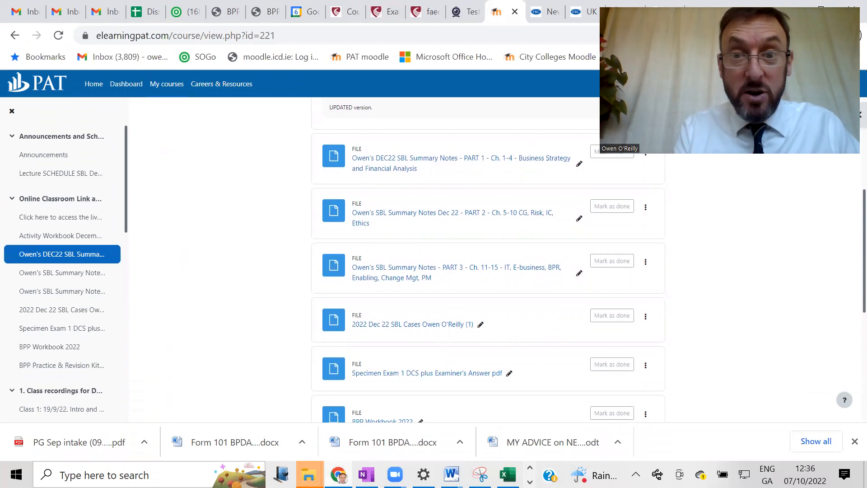
{"action": "scroll", "scroll_direction": "down", "scroll_amount": 3}
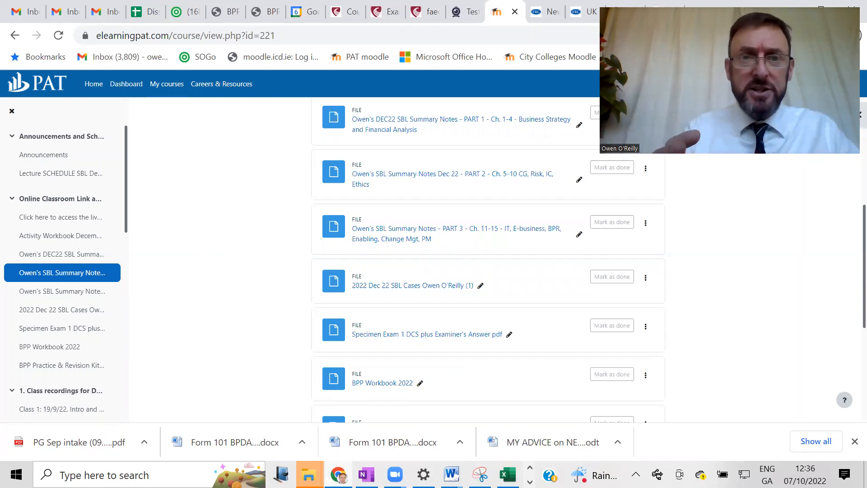
{"action": "scroll", "scroll_direction": "up", "scroll_amount": 3}
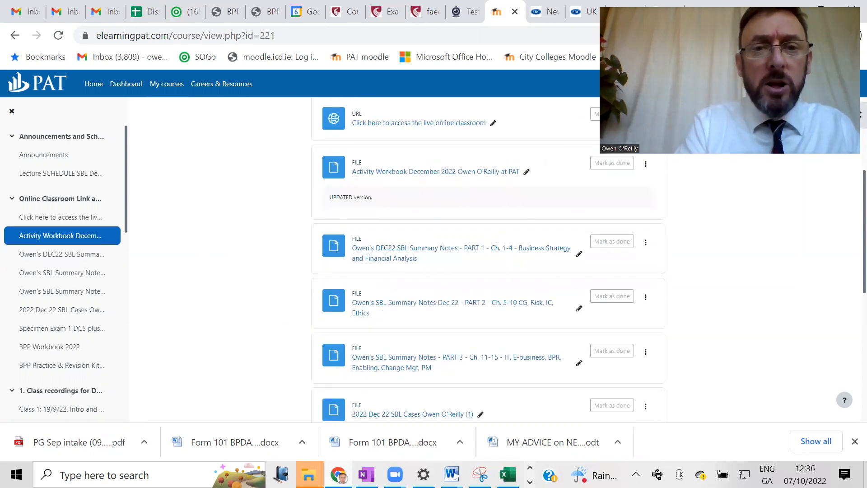
{"action": "scroll", "scroll_direction": "up", "scroll_amount": 3}
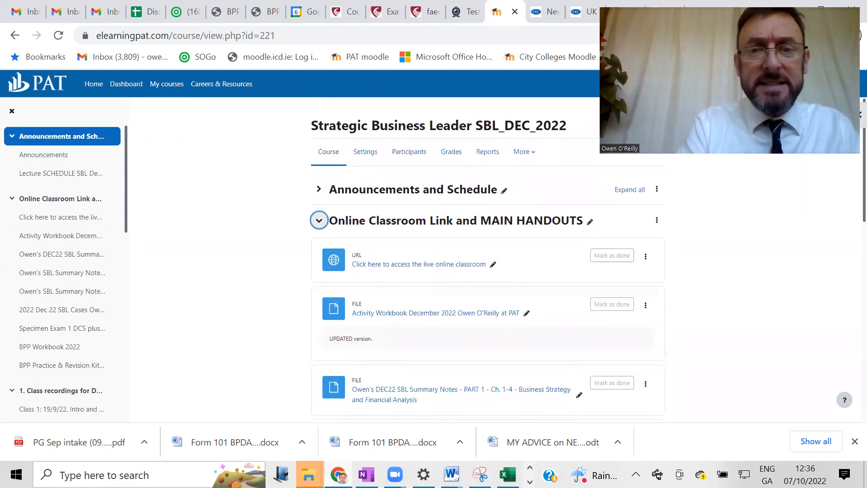
{"action": "scroll", "scroll_direction": "down", "scroll_amount": 3}
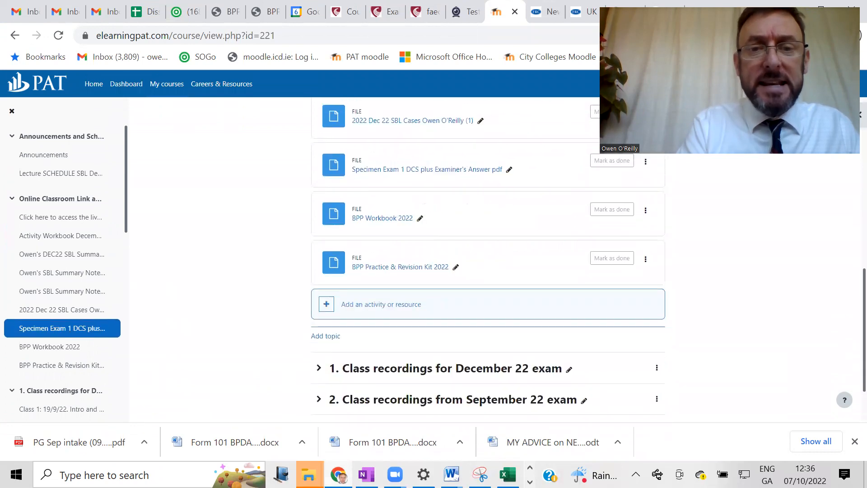
{"action": "scroll", "scroll_direction": "down", "scroll_amount": 3}
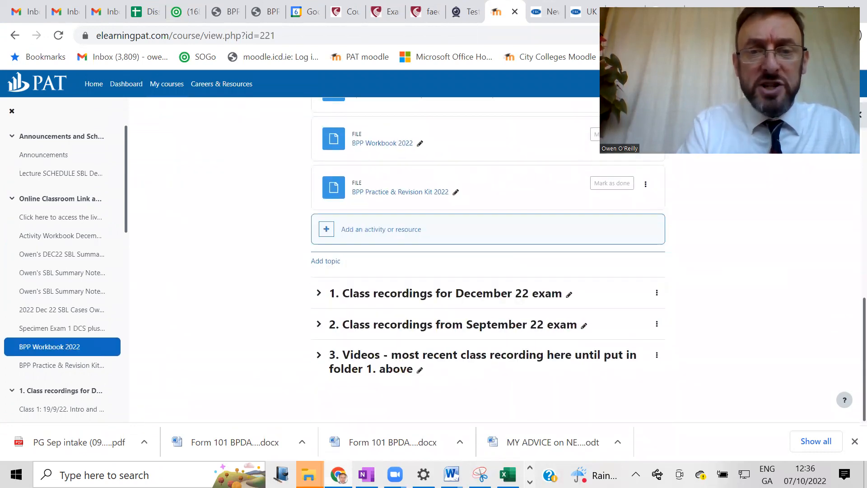
Expand the '1. Class recordings for December 22 exam' section and browse its recordings
{"action": "left_click", "coordinate": [319, 293]}
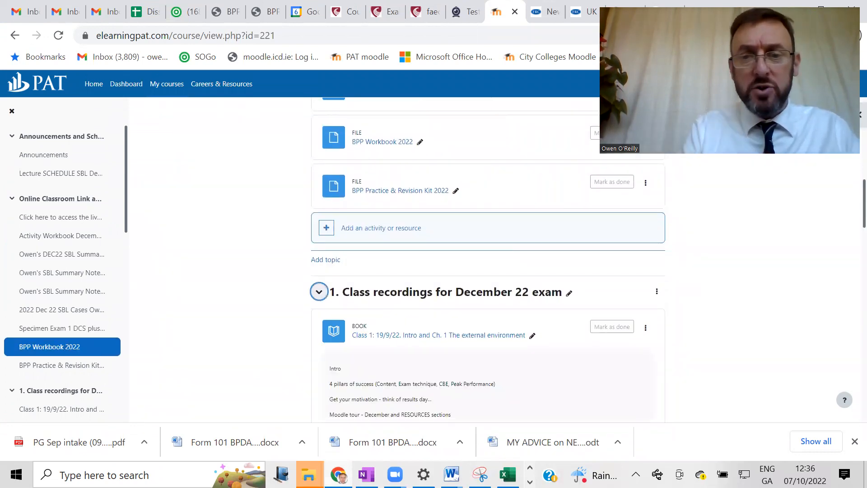
{"action": "scroll", "scroll_direction": "down", "scroll_amount": 3}
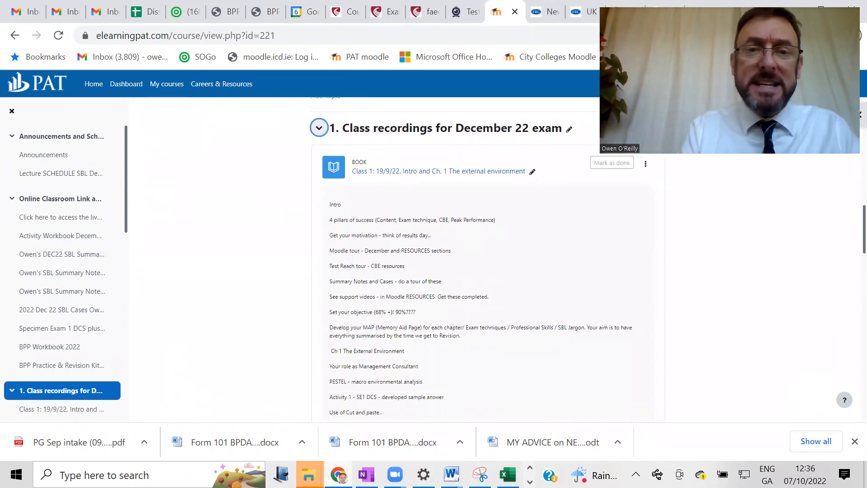
{"action": "scroll", "scroll_direction": "down", "scroll_amount": 3}
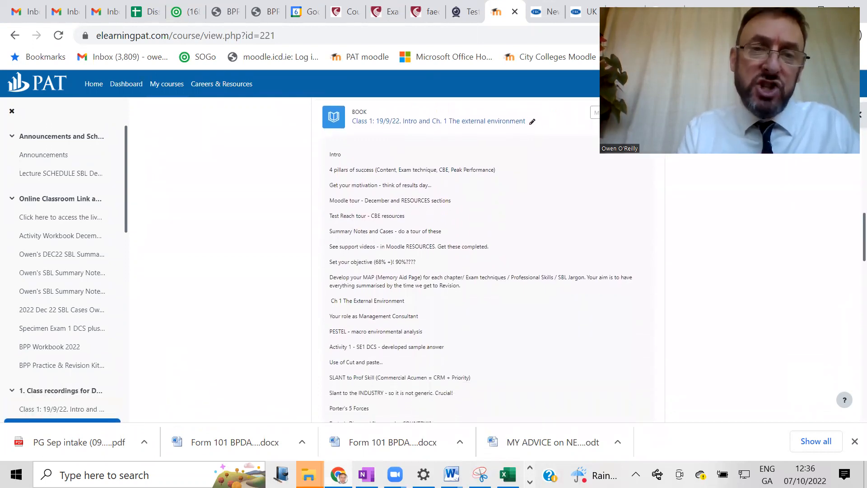
{"action": "scroll", "scroll_direction": "down", "scroll_amount": 3}
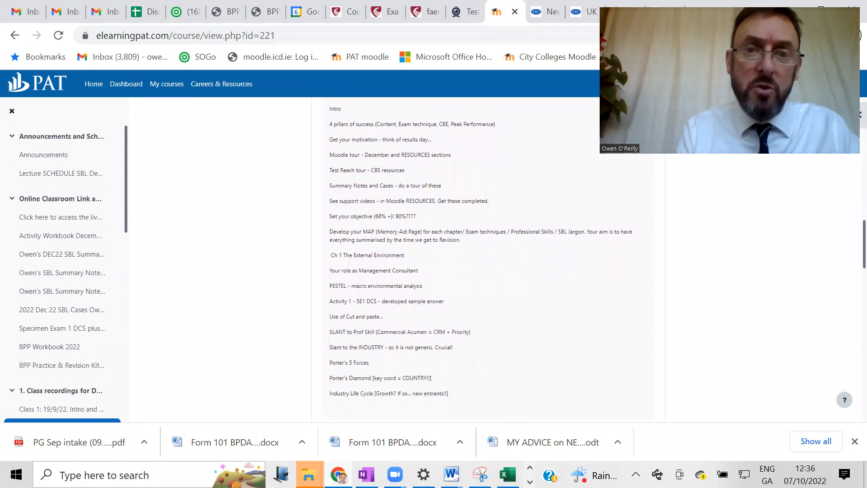
{"action": "scroll", "scroll_direction": "down", "scroll_amount": 3}
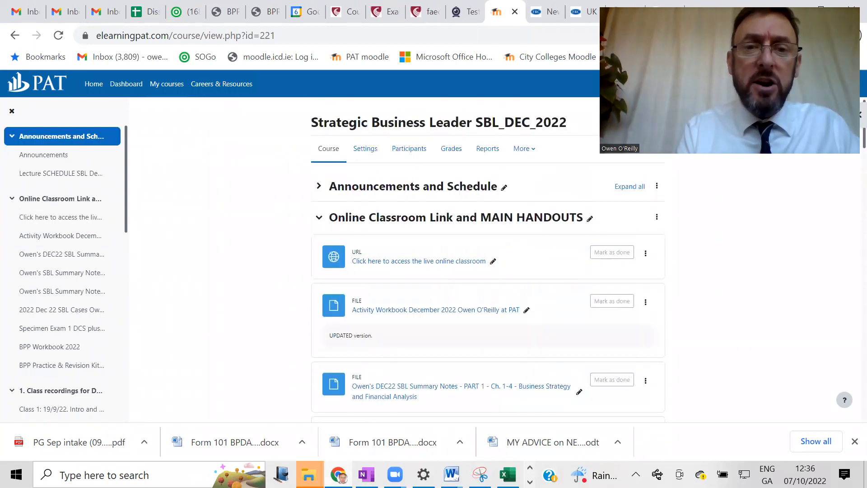
Open the Announcements forum and the 'After class 3 - Strategic CHOICES' post
{"action": "left_click", "coordinate": [319, 186]}
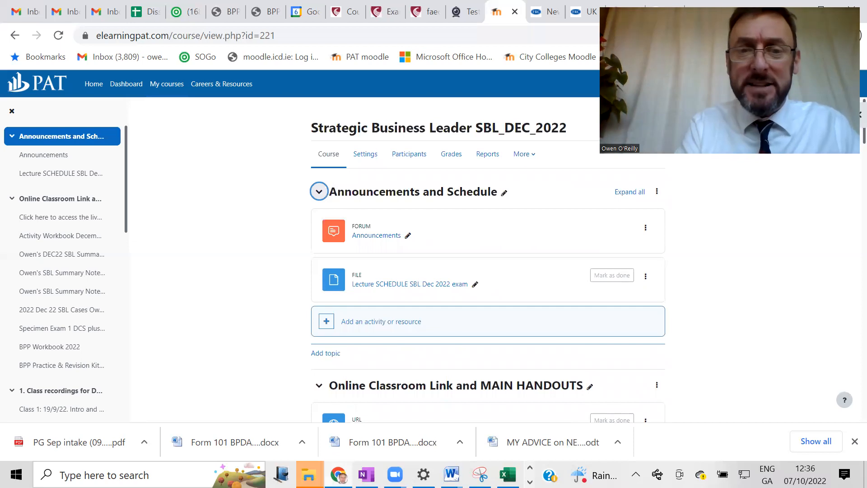
{"action": "left_click", "coordinate": [376, 234]}
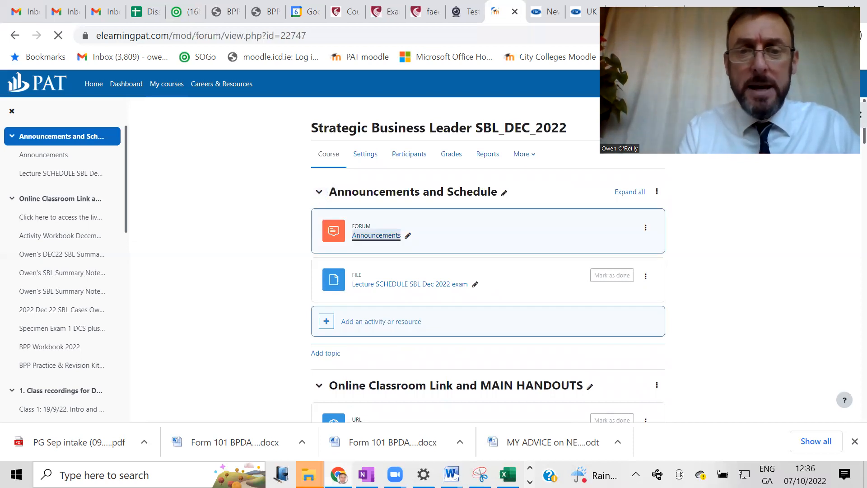
{"action": "left_click", "coordinate": [376, 235]}
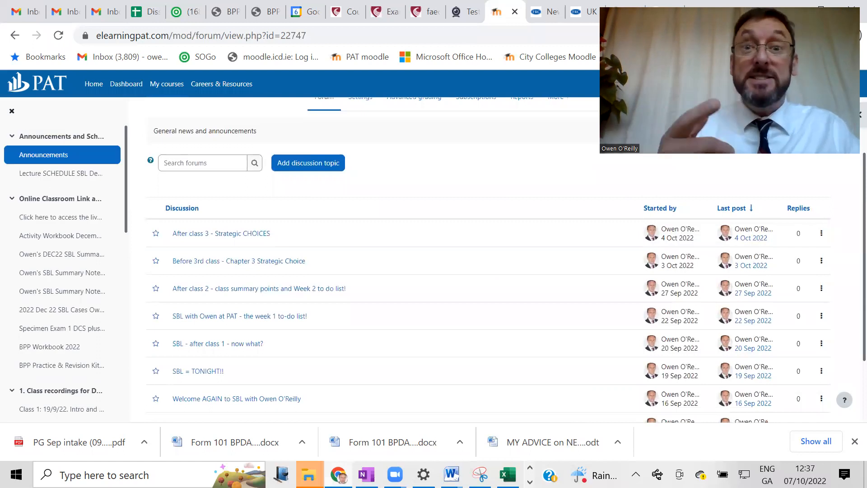
{"action": "left_click", "coordinate": [221, 233]}
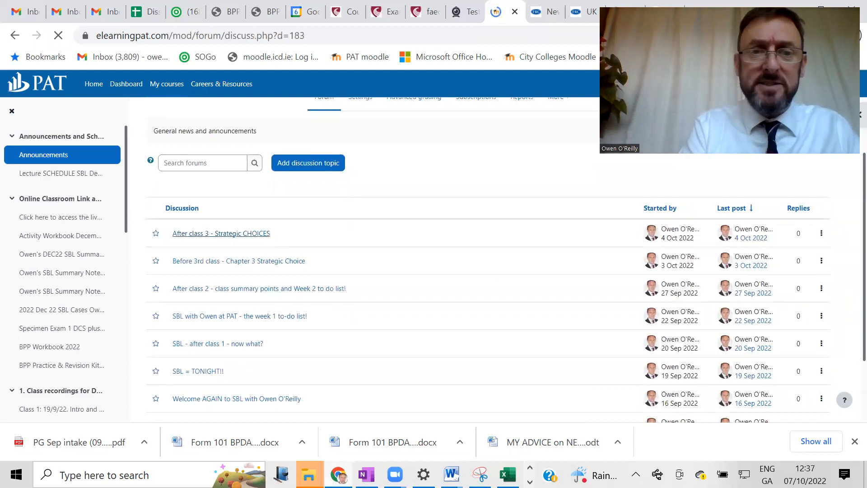
{"action": "left_click", "coordinate": [221, 233]}
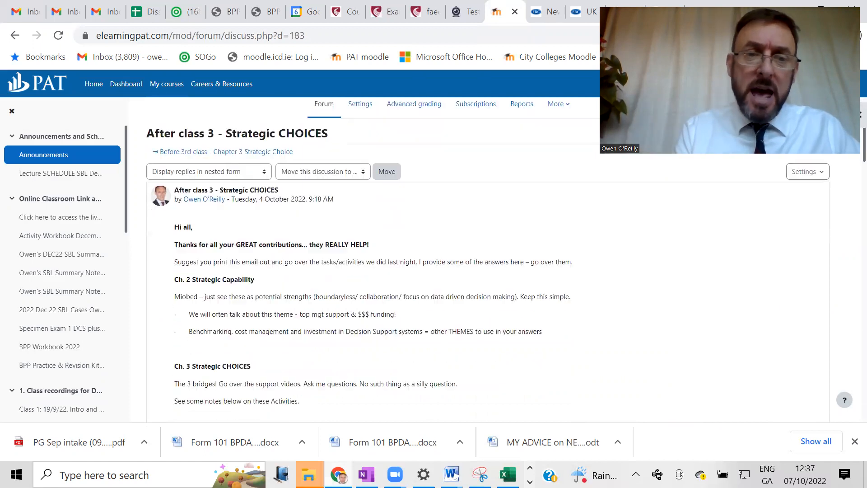
Read through the Strategic CHOICES announcement and return to the forum discussion list
{"action": "scroll", "scroll_direction": "down", "scroll_amount": 3}
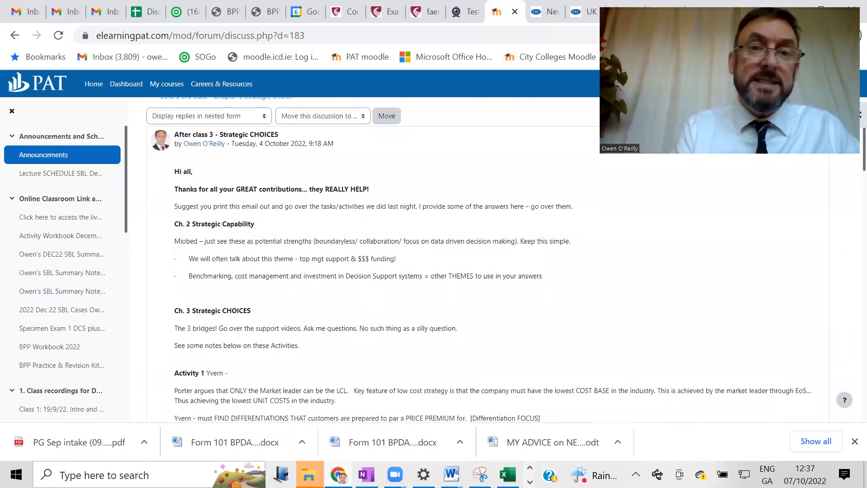
{"action": "scroll", "scroll_direction": "down", "scroll_amount": 3}
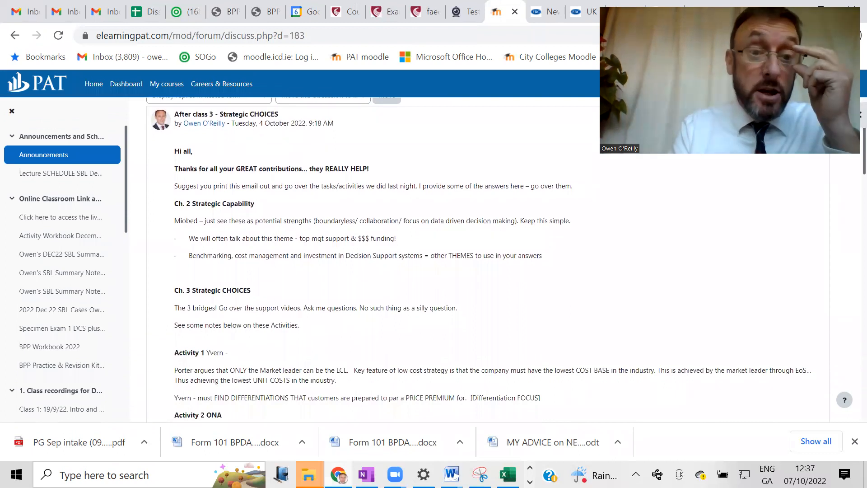
{"action": "scroll", "scroll_direction": "down", "scroll_amount": 3}
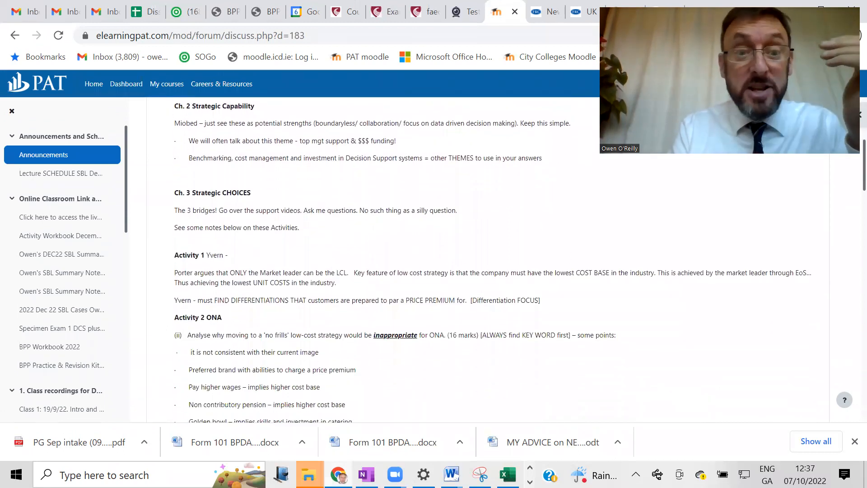
{"action": "scroll", "scroll_direction": "down", "scroll_amount": 3}
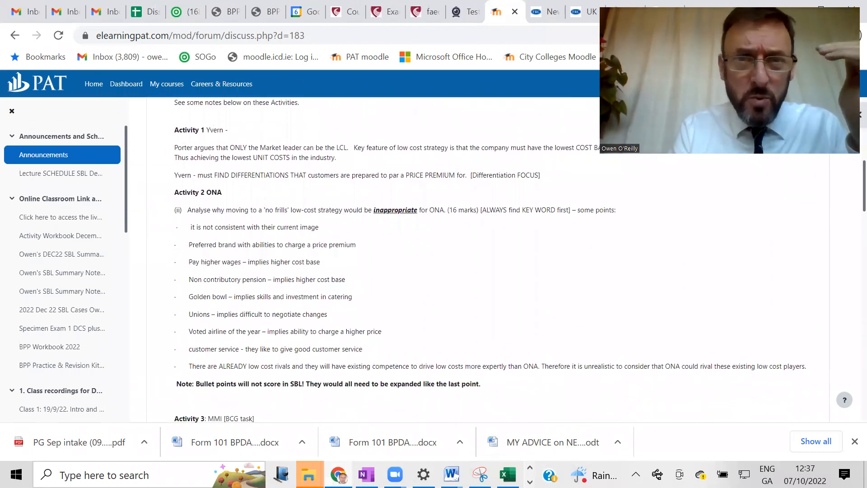
{"action": "scroll", "scroll_direction": "down", "scroll_amount": 3}
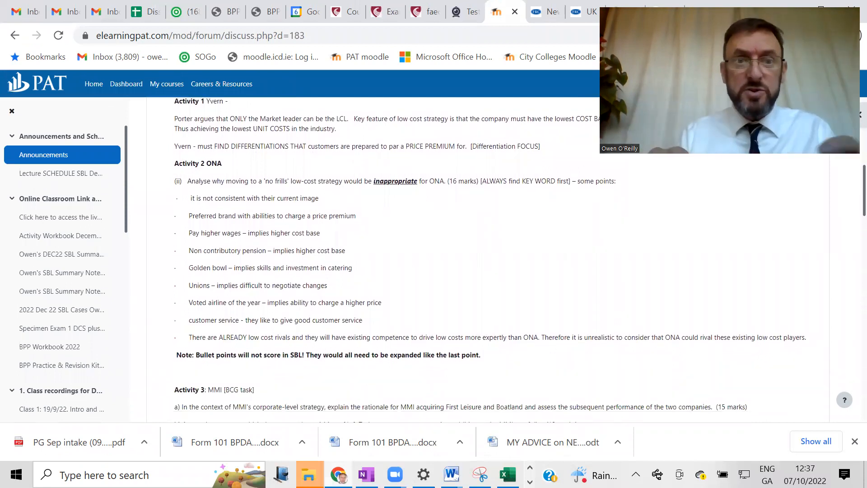
{"action": "scroll", "scroll_direction": "up", "scroll_amount": 3}
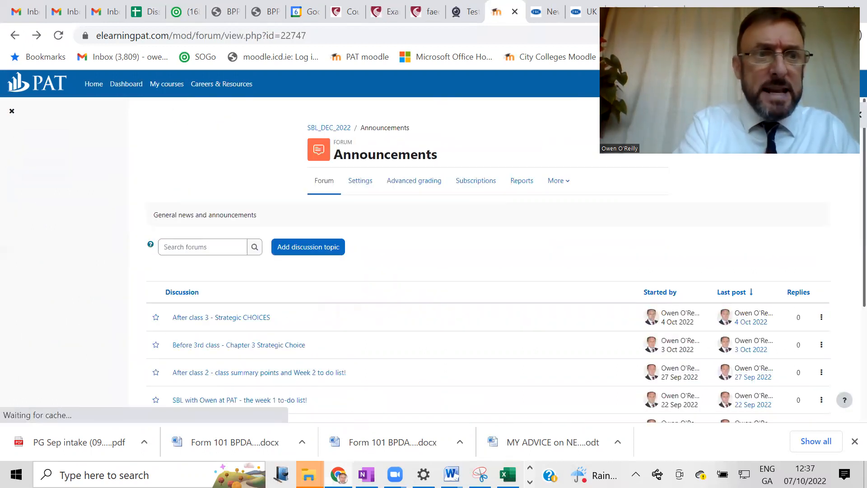
Return to My courses showing SBL_DEC_2022 and RESOURCES, then switch back to OneNote
{"action": "left_click", "coordinate": [329, 127]}
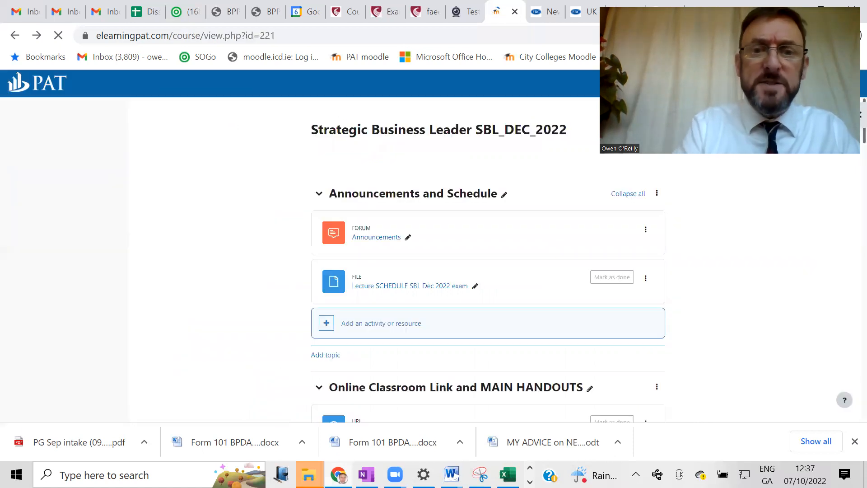
{"action": "left_click", "coordinate": [166, 84]}
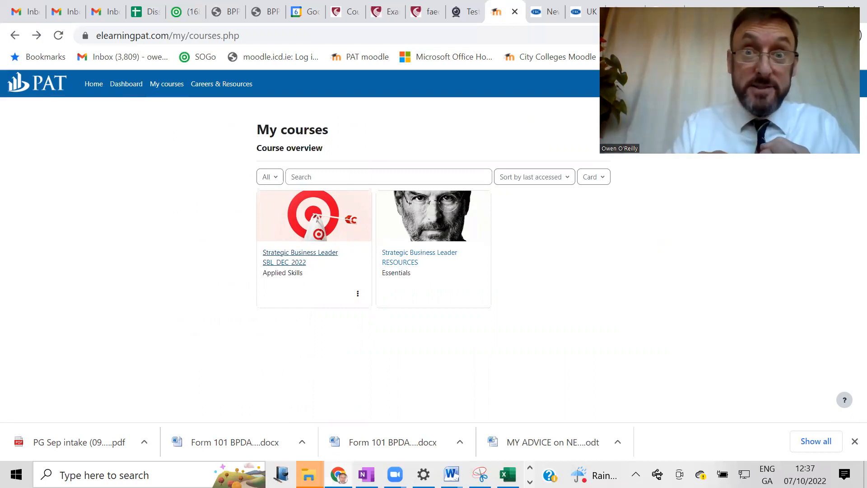
{"action": "left_click", "coordinate": [365, 474]}
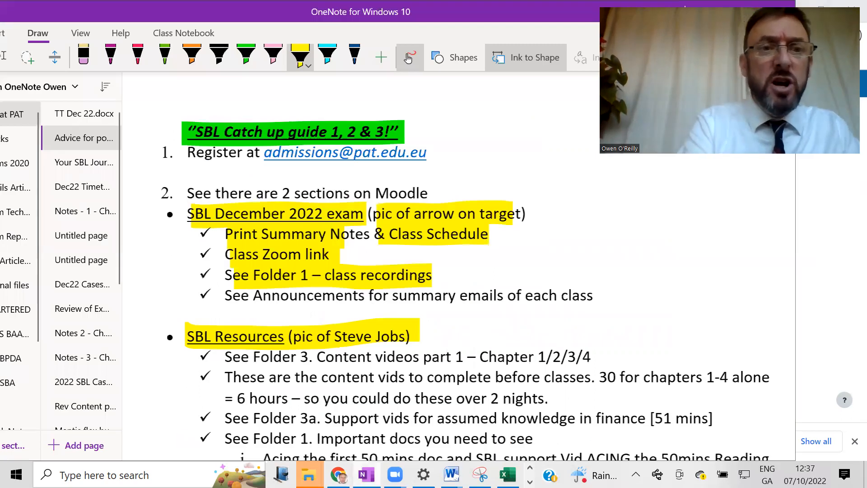
With the red pen, bracket the SBL December 2022 exam items and underline Announcements and summary
{"action": "left_click", "coordinate": [138, 53]}
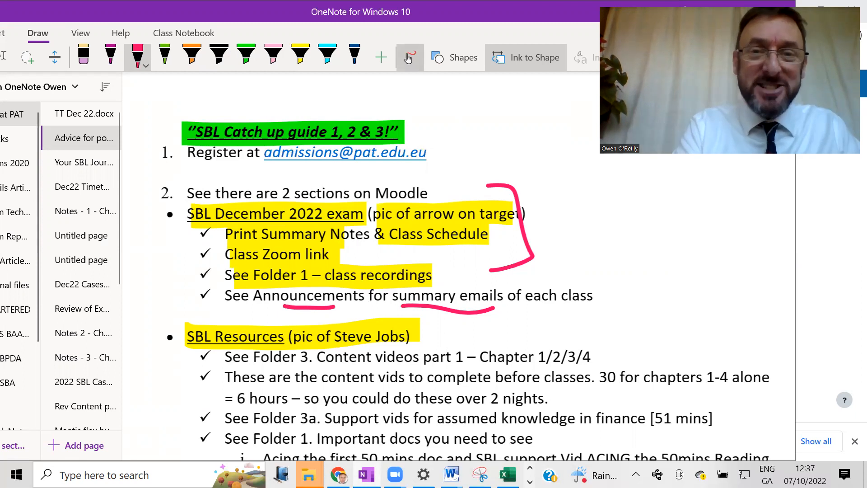
{"action": "scroll", "scroll_direction": "down", "scroll_amount": 3}
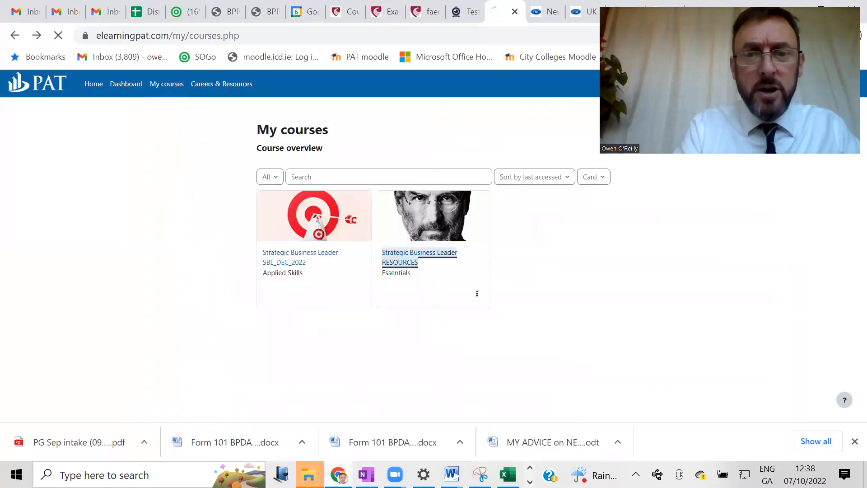
Enter the Strategic Business Leader RESOURCES course and collapse all sections into headings
{"action": "left_click", "coordinate": [419, 256]}
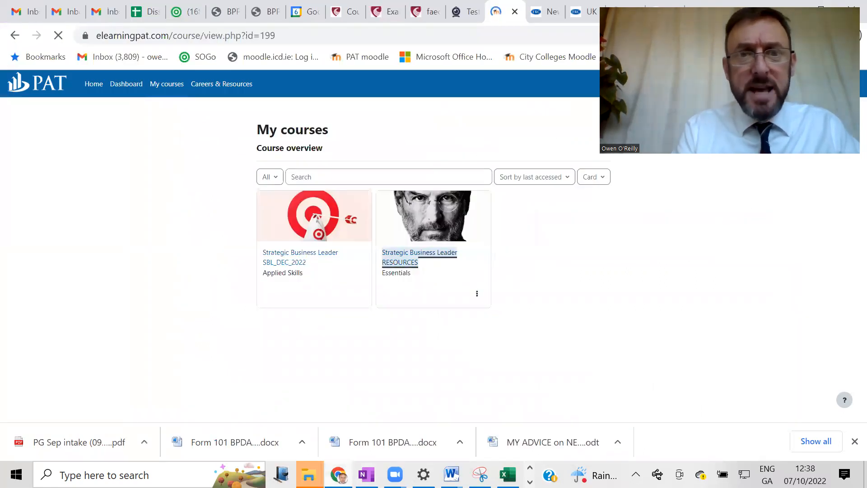
{"action": "left_click", "coordinate": [419, 258]}
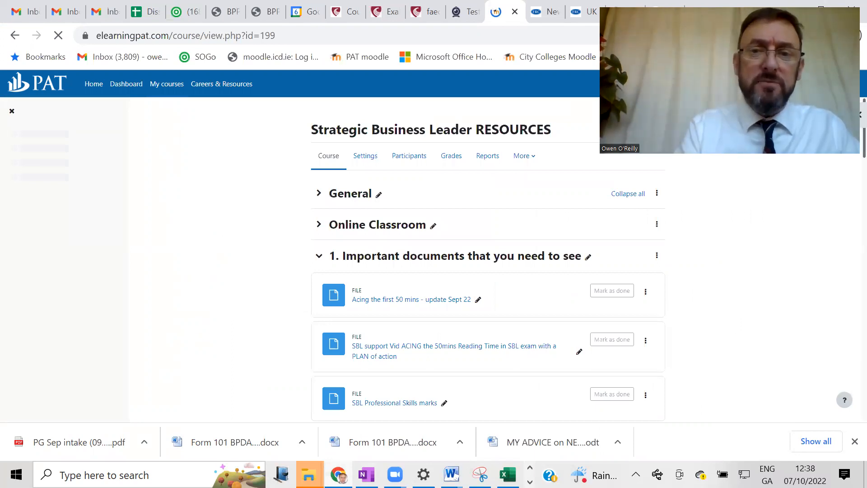
{"action": "left_click", "coordinate": [627, 193]}
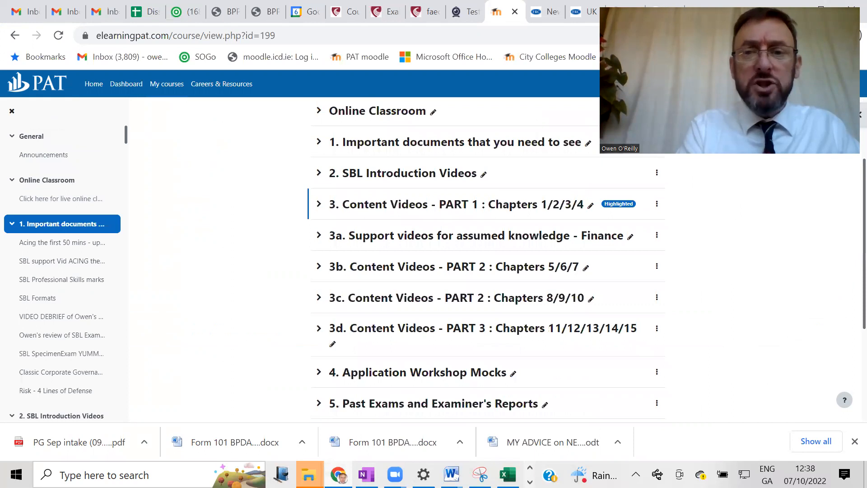
{"action": "scroll", "scroll_direction": "down", "scroll_amount": 3}
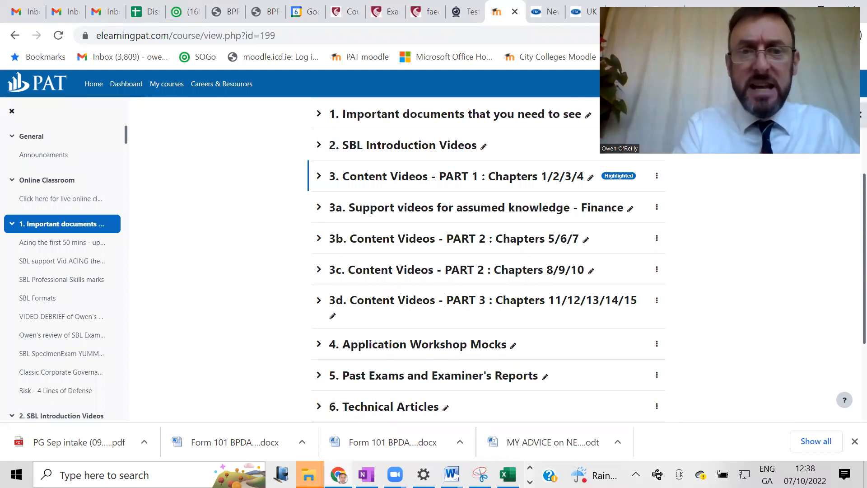
Expand Content Videos Part 1, browse its videos and collapse it again
{"action": "left_click", "coordinate": [319, 176]}
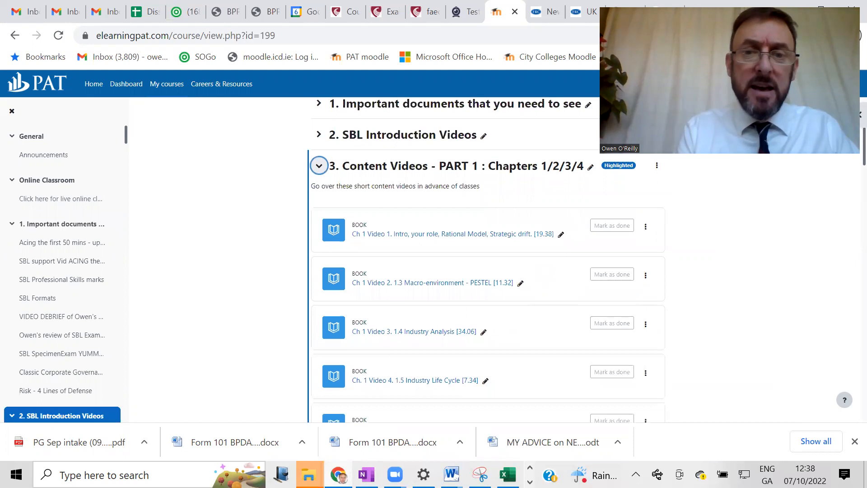
{"action": "scroll", "scroll_direction": "down", "scroll_amount": 3}
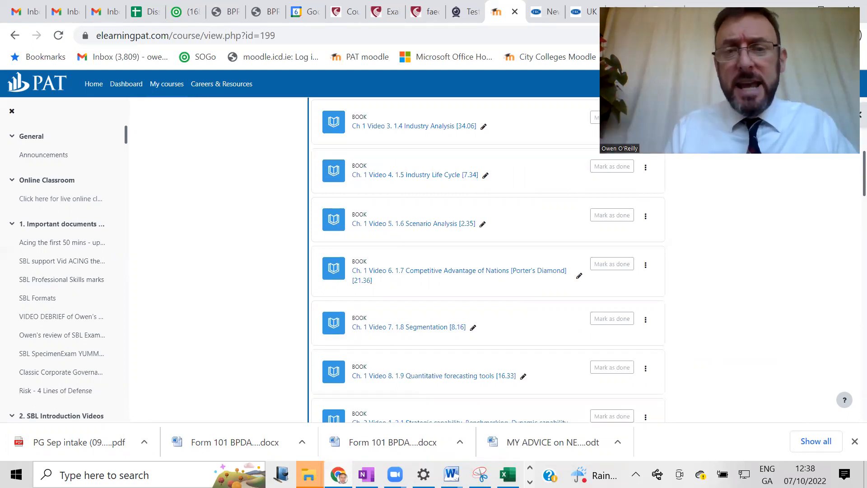
{"action": "scroll", "scroll_direction": "down", "scroll_amount": 3}
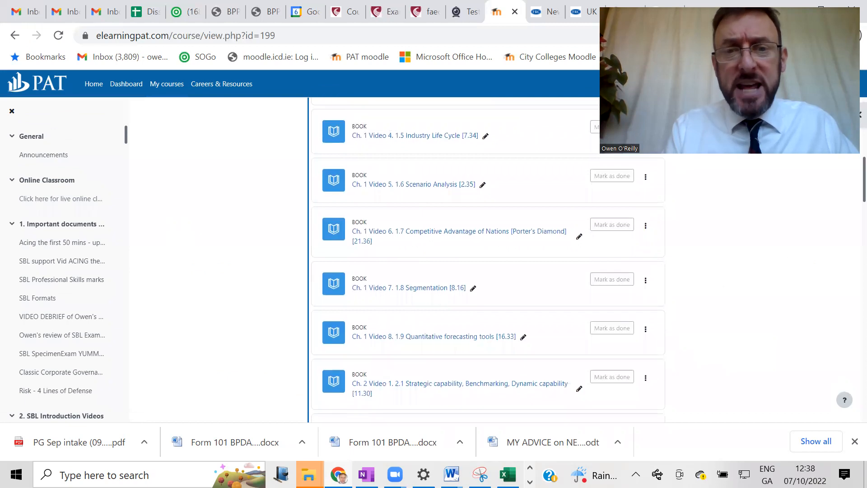
{"action": "scroll", "scroll_direction": "down", "scroll_amount": 3}
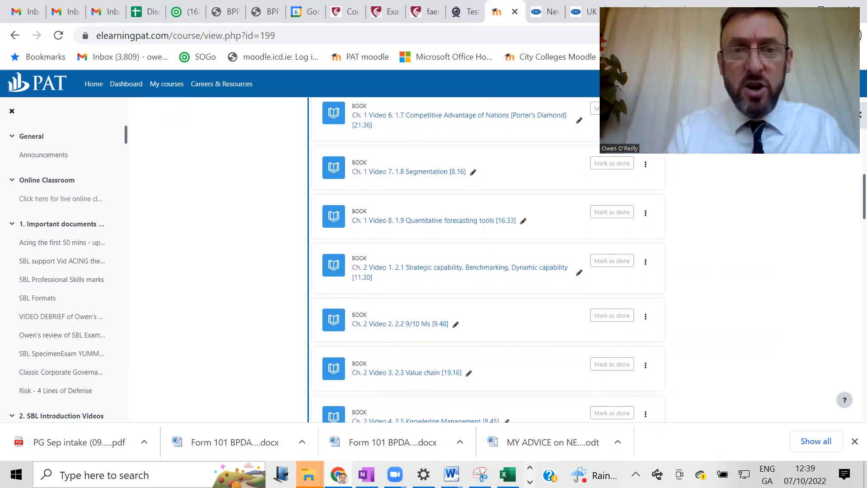
{"action": "scroll", "scroll_direction": "up", "scroll_amount": 3}
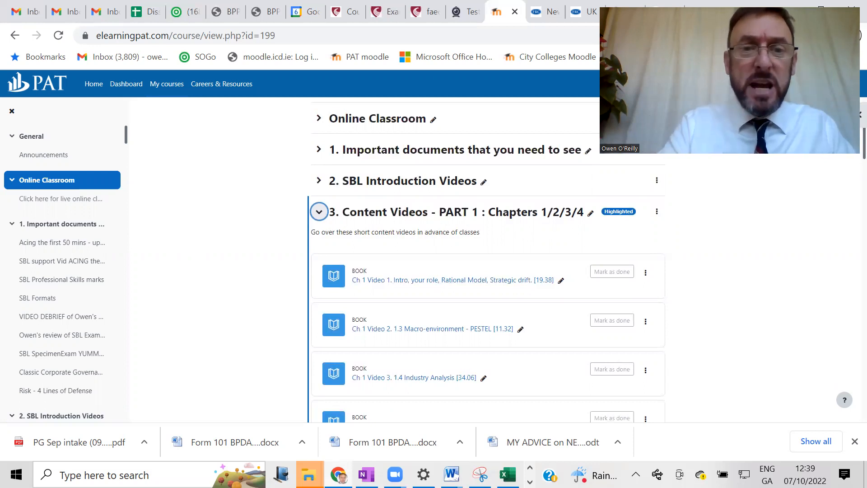
{"action": "left_click", "coordinate": [319, 211]}
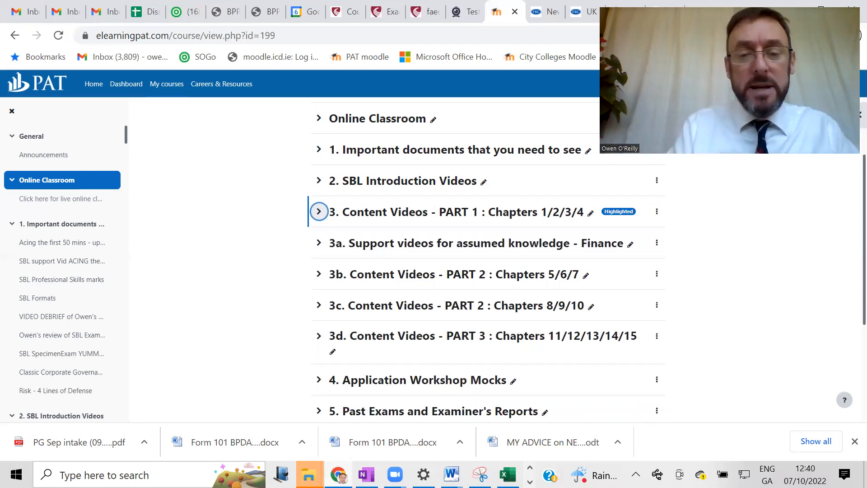
Highlight Chapter 1/2/3/4, Folder 3a and assumed knowledge in finance yellow, then return to Moodle
{"action": "left_click", "coordinate": [365, 474]}
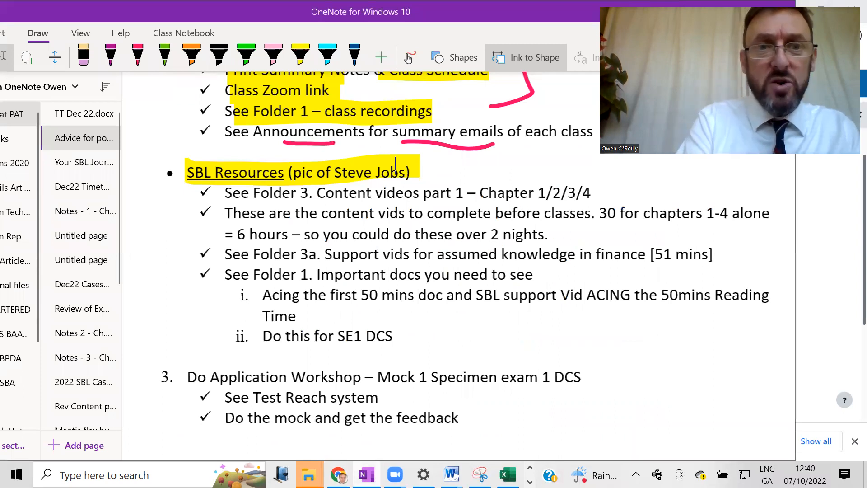
{"action": "left_click", "coordinate": [299, 56]}
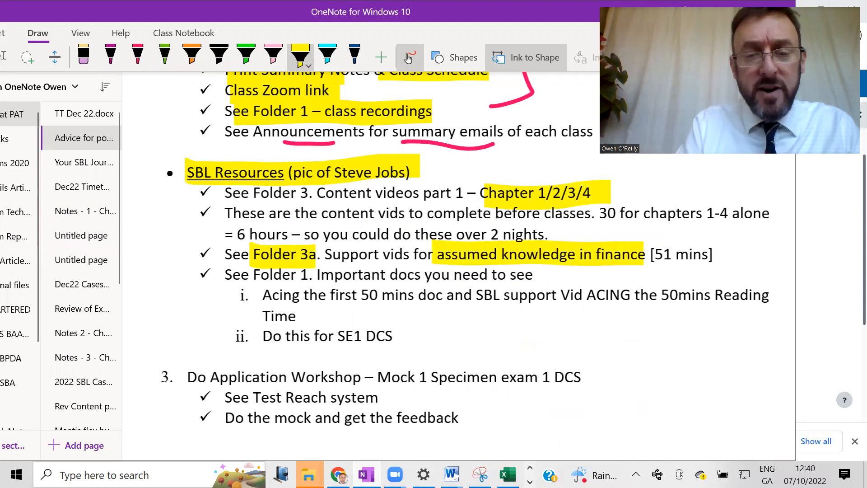
{"action": "left_click", "coordinate": [337, 475]}
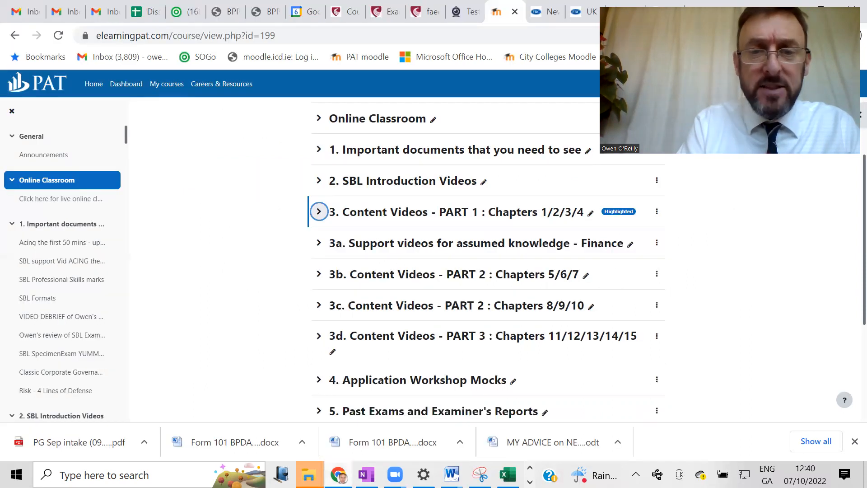
Expand the 3a Finance assumed-knowledge support videos section and browse its videos
{"action": "scroll", "scroll_direction": "down", "scroll_amount": 3}
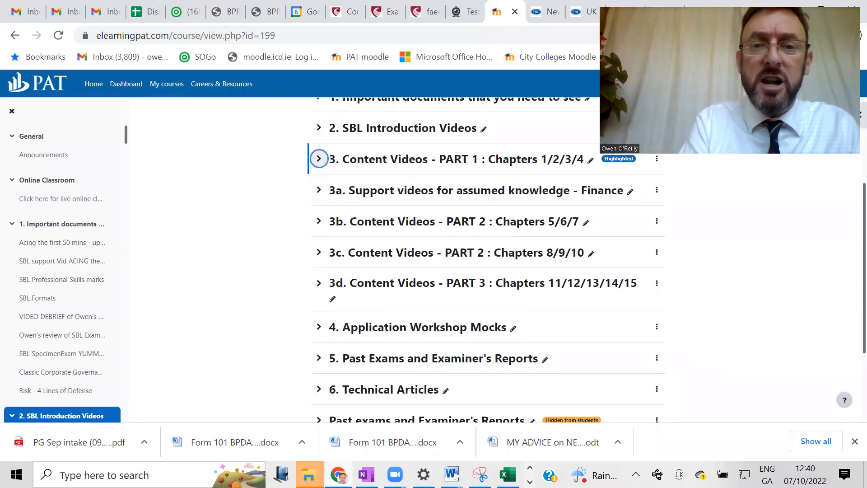
{"action": "left_click", "coordinate": [319, 189]}
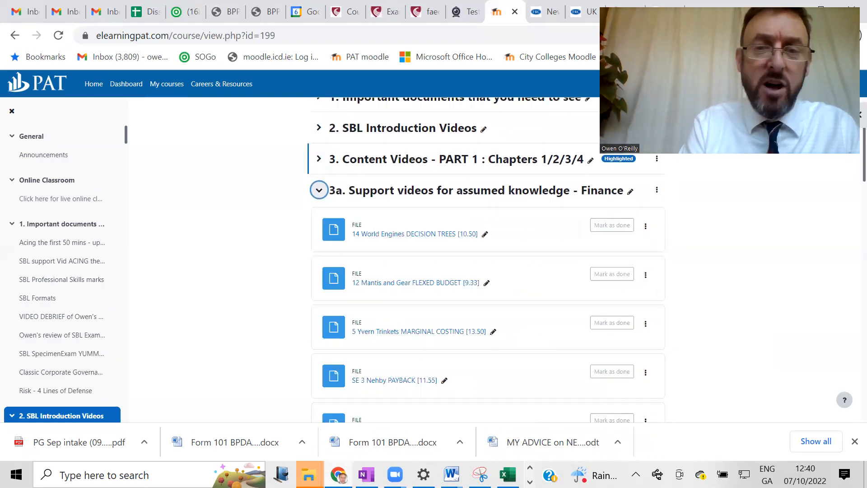
{"action": "scroll", "scroll_direction": "down", "scroll_amount": 3}
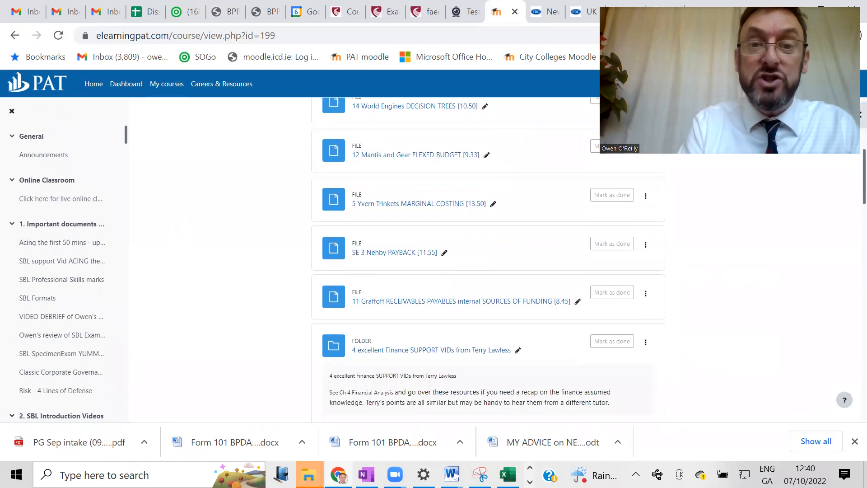
{"action": "scroll", "scroll_direction": "down", "scroll_amount": 3}
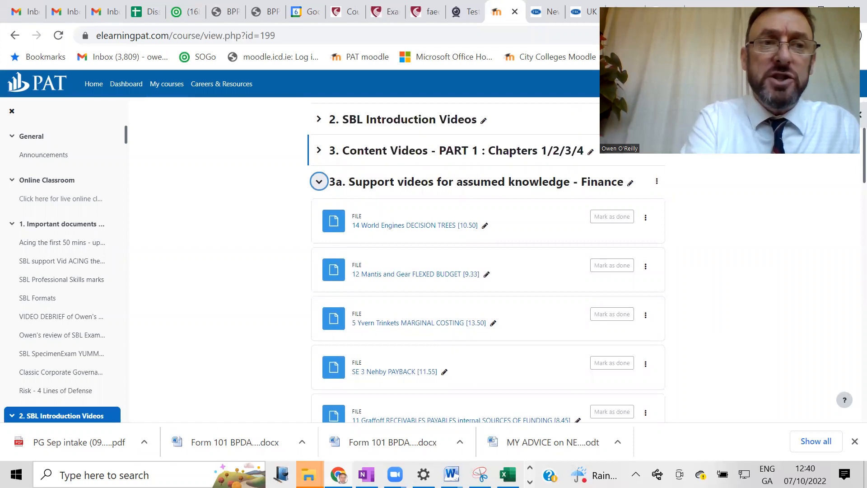
From My courses reopen Strategic Business Leader SBL_DEC_2022 and switch back to the OneNote advice page
{"action": "left_click", "coordinate": [167, 83]}
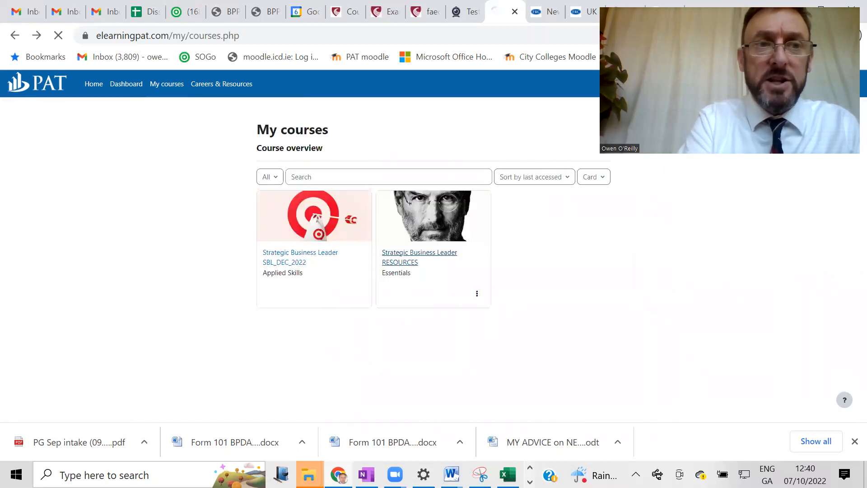
{"action": "left_click", "coordinate": [300, 251]}
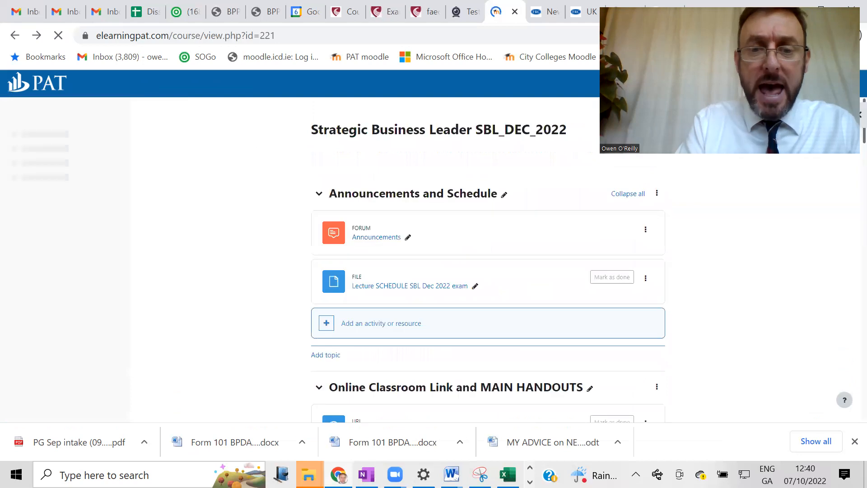
{"action": "left_click", "coordinate": [364, 474]}
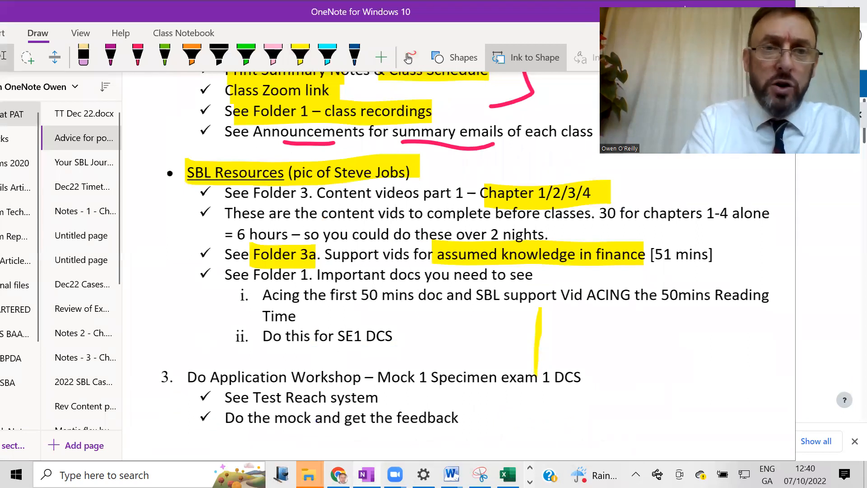
Highlight Folder 1, the 50 mins doc, SBL support video, SE1 DCS and Test Reach in green, then view the Moodle SBL_DEC_2022 course
{"action": "left_click", "coordinate": [529, 412]}
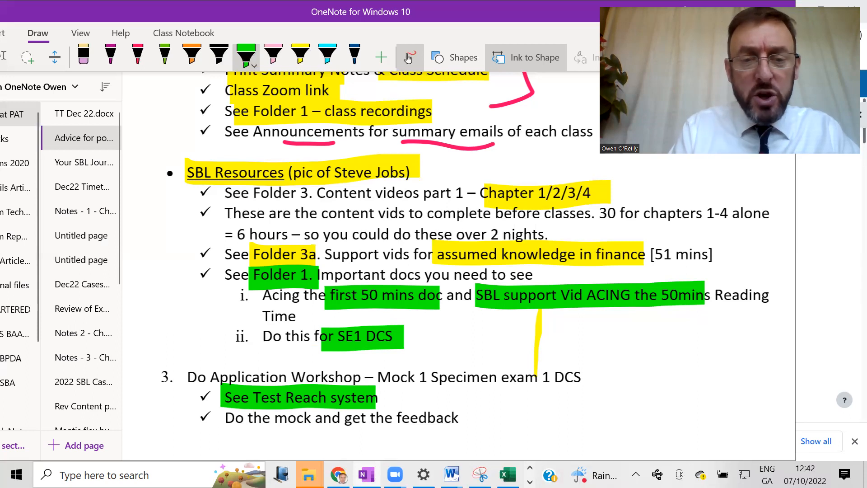
{"action": "left_click", "coordinate": [338, 474]}
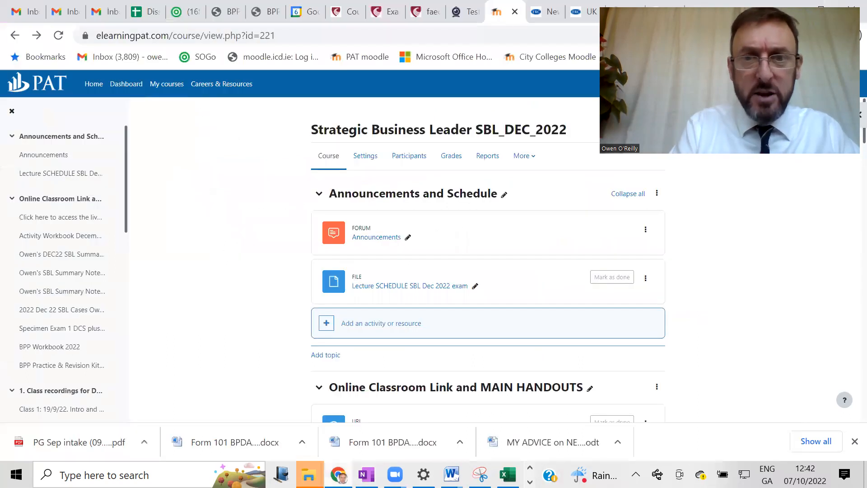
Log in to Test Reach and enter the Candidate Account
{"action": "left_click", "coordinate": [456, 12]}
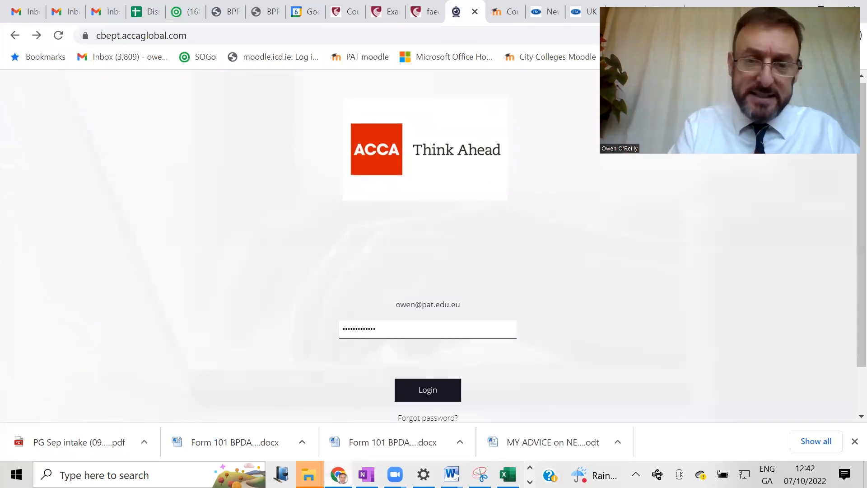
{"action": "left_click", "coordinate": [427, 389]}
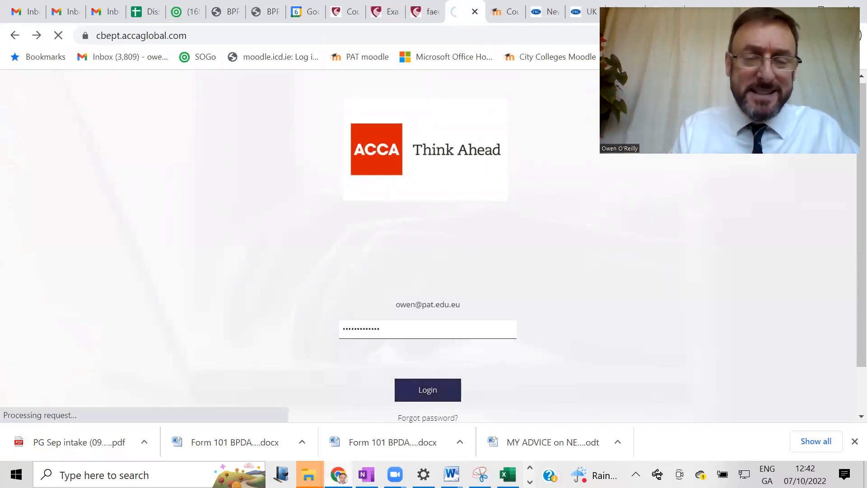
{"action": "left_click", "coordinate": [428, 390]}
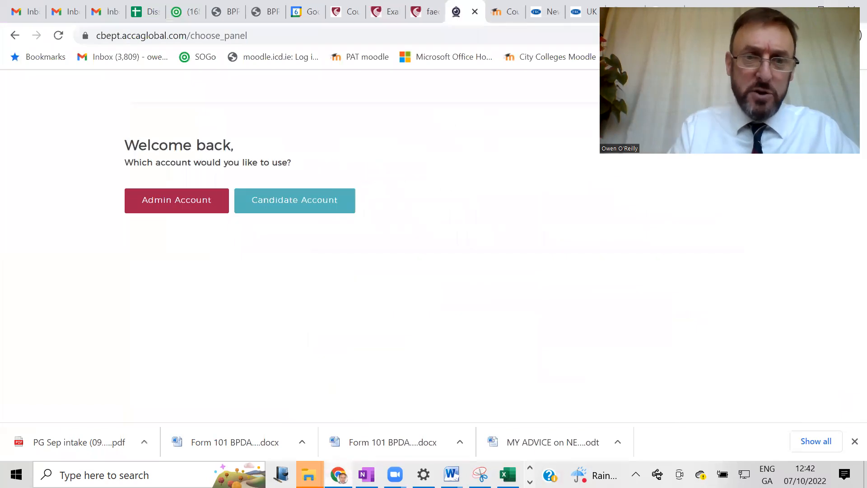
{"action": "left_click", "coordinate": [295, 199]}
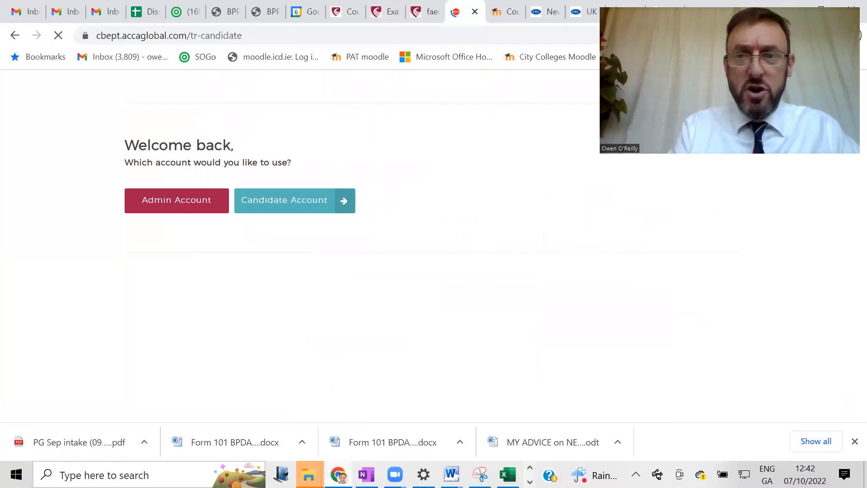
{"action": "left_click", "coordinate": [284, 199]}
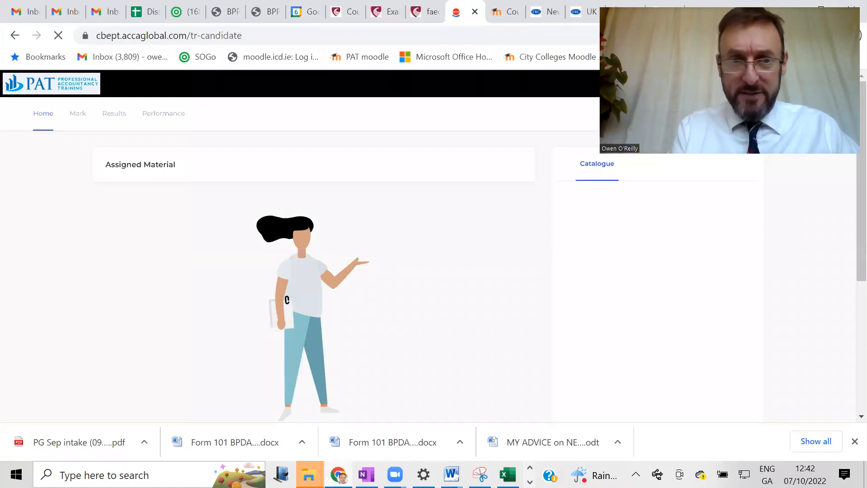
Resume the SBL Specimen 1 mock exam to view its overview and exhibits, then return to the advice page
{"action": "scroll", "scroll_direction": "down", "scroll_amount": 3}
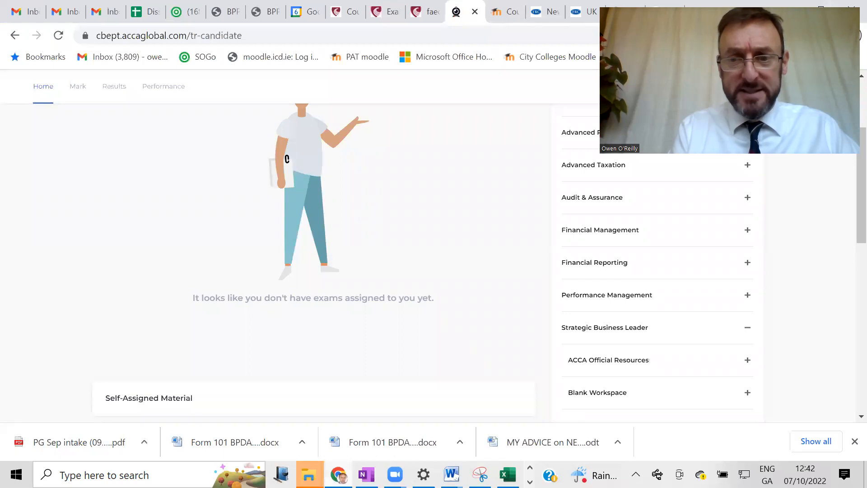
{"action": "scroll", "scroll_direction": "down", "scroll_amount": 3}
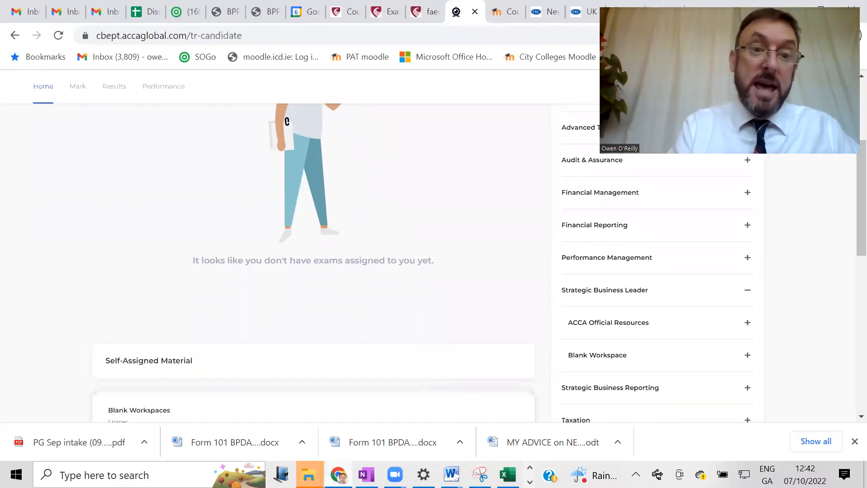
{"action": "scroll", "scroll_direction": "down", "scroll_amount": 3}
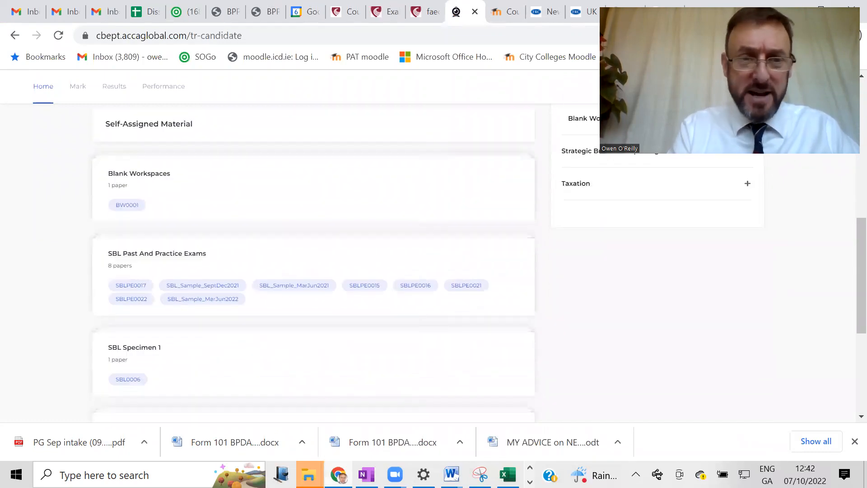
{"action": "scroll", "scroll_direction": "down", "scroll_amount": 3}
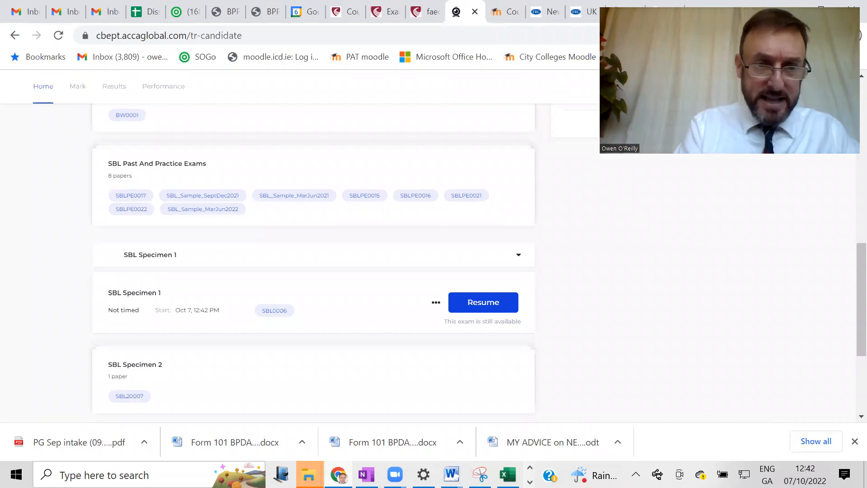
{"action": "left_click", "coordinate": [482, 301]}
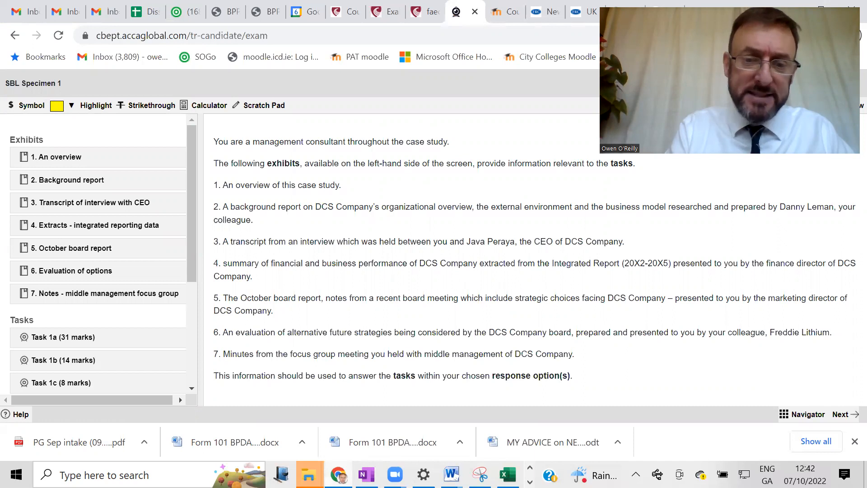
{"action": "left_click", "coordinate": [366, 474]}
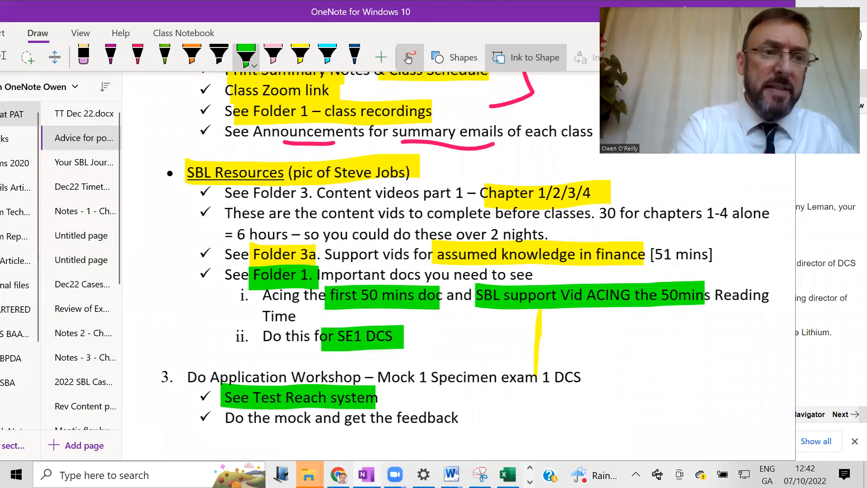
Highlight the Lecture 6 Application Workshop & Mock 1 row (Saturday 22, 9.30am–1.45pm) yellow in TT Dec 22.docx
{"action": "left_click", "coordinate": [84, 417]}
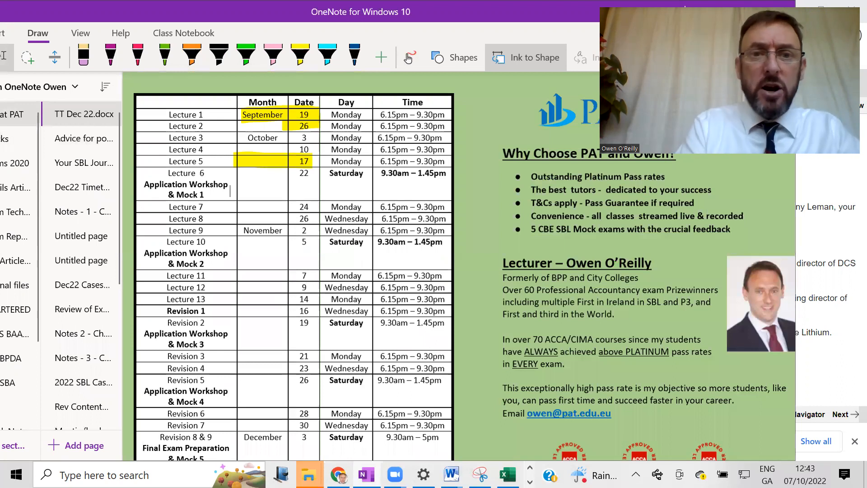
{"action": "left_click", "coordinate": [299, 53]}
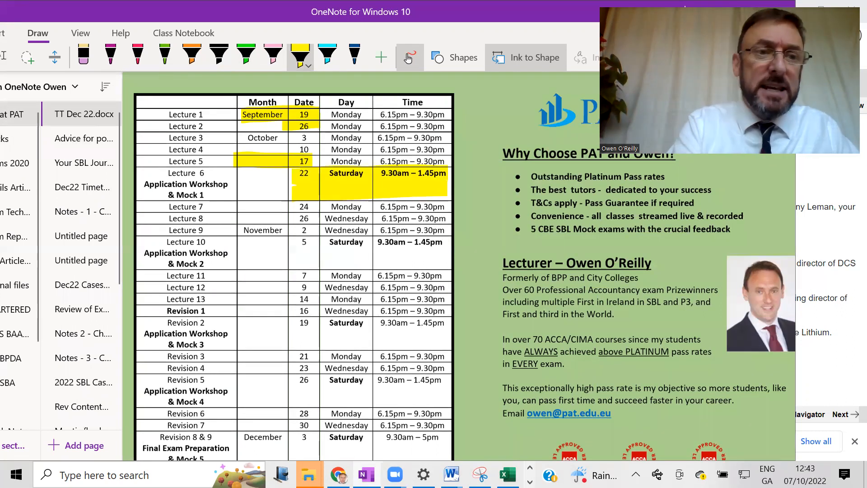
{"action": "left_click", "coordinate": [83, 137]}
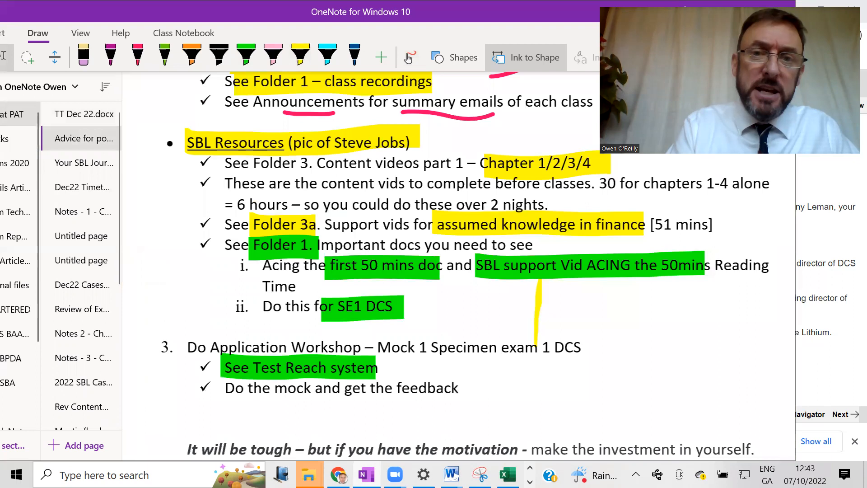
{"action": "scroll", "scroll_direction": "down", "scroll_amount": 3}
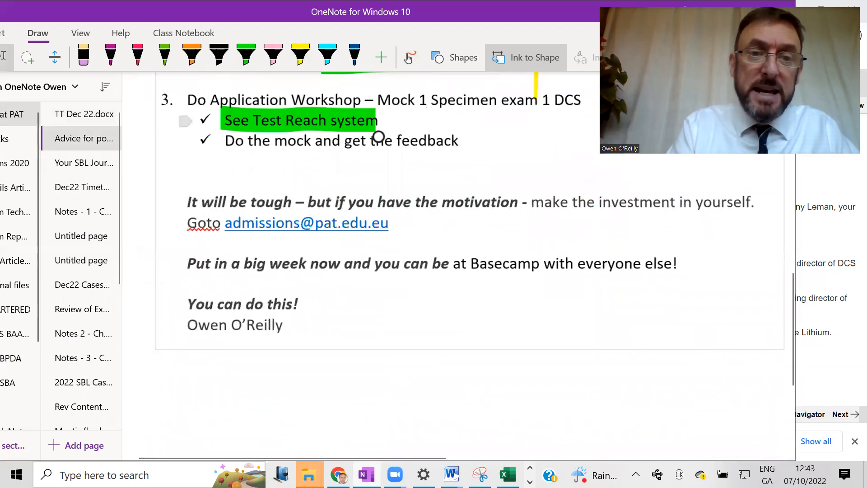